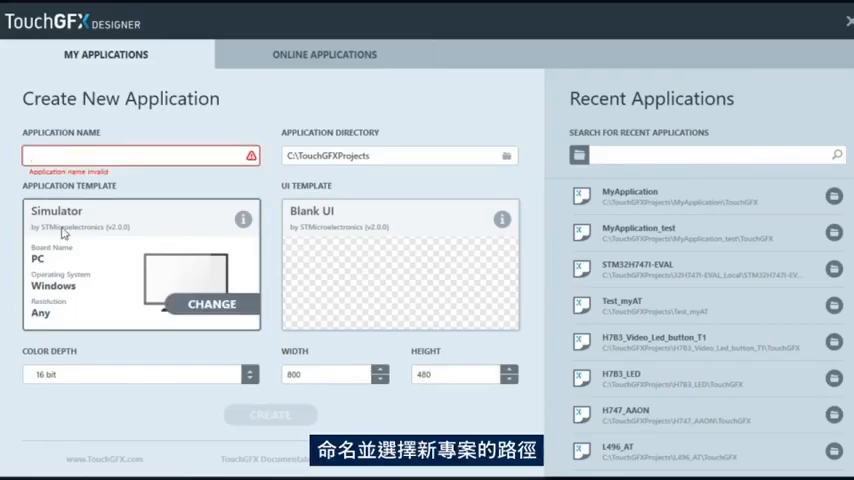
- Create application H7B3_Video in the chosen folder using the STM32H7B3I DK board template
{"action": "type", "text": "H7B3_Video"}
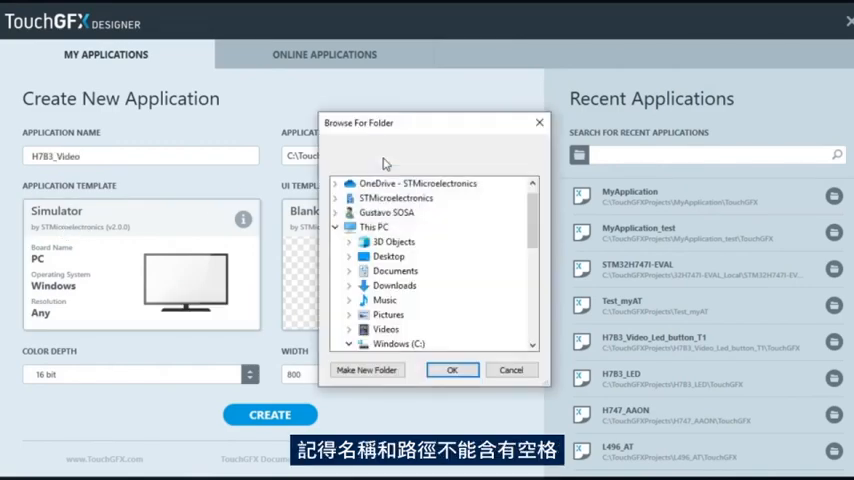
{"action": "left_click", "coordinate": [452, 370]}
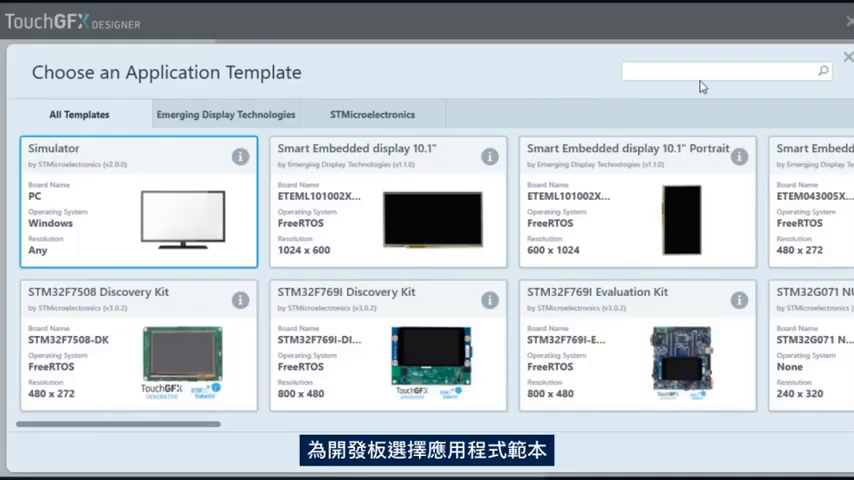
{"action": "type", "text": "h7b"}
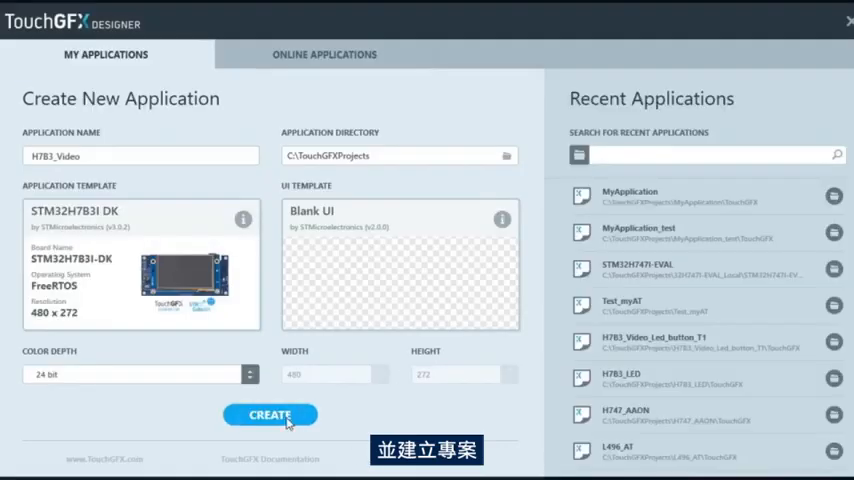
{"action": "left_click", "coordinate": [270, 415]}
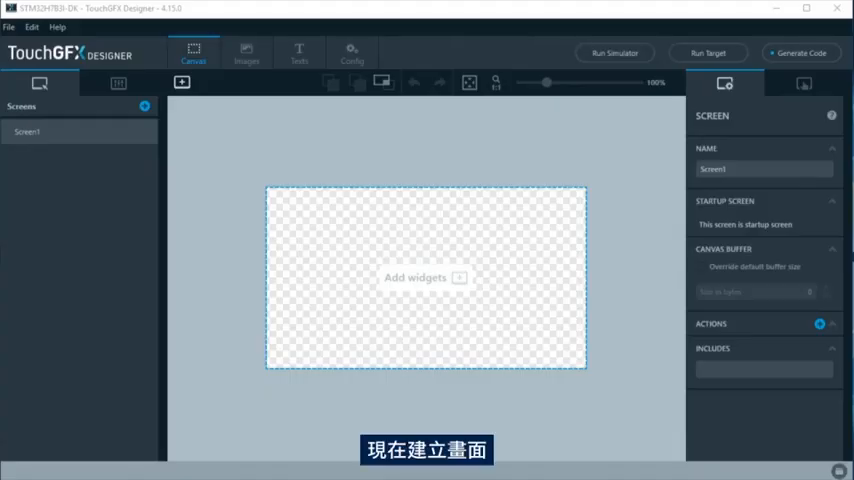
- Add a Box shape as a full-screen 480×272 dark blue background, box1, on Screen1
{"action": "left_click", "coordinate": [181, 81]}
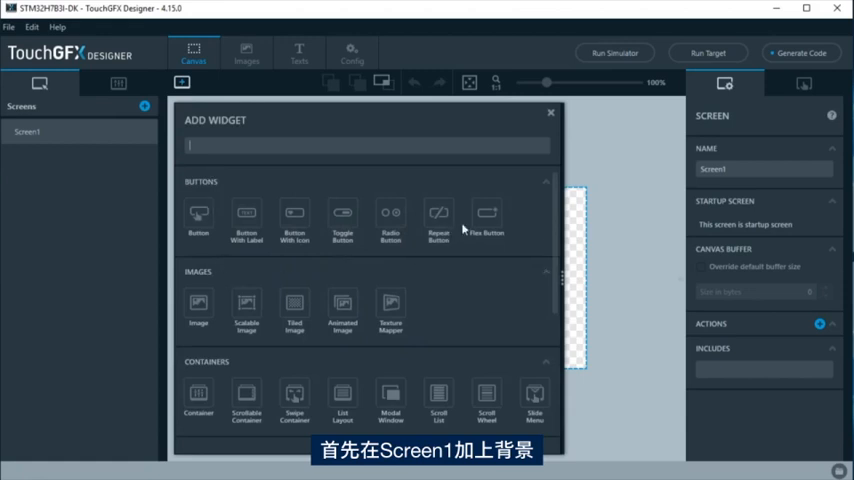
{"action": "scroll", "scroll_direction": "down", "scroll_amount": 3}
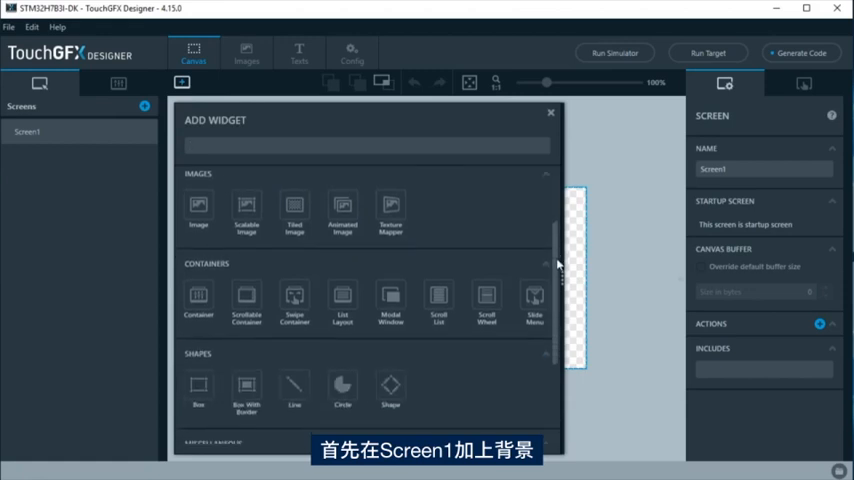
{"action": "left_click", "coordinate": [198, 387]}
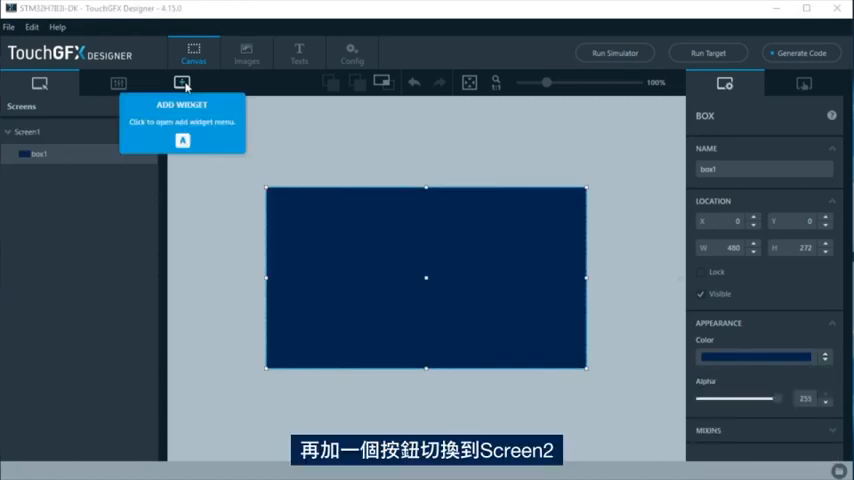
- Add a Button With Label named buttonToScreen2, text 'To Screen 2', at Screen1's bottom centre
{"action": "left_click", "coordinate": [181, 81]}
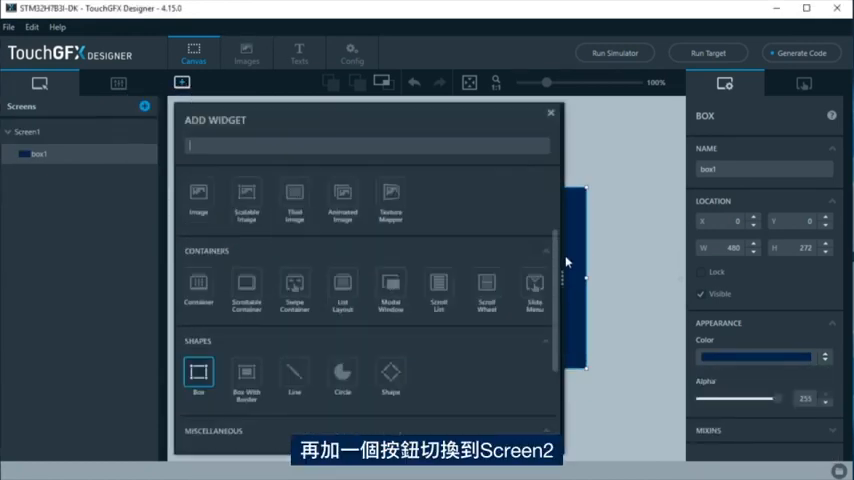
{"action": "left_click", "coordinate": [246, 218]}
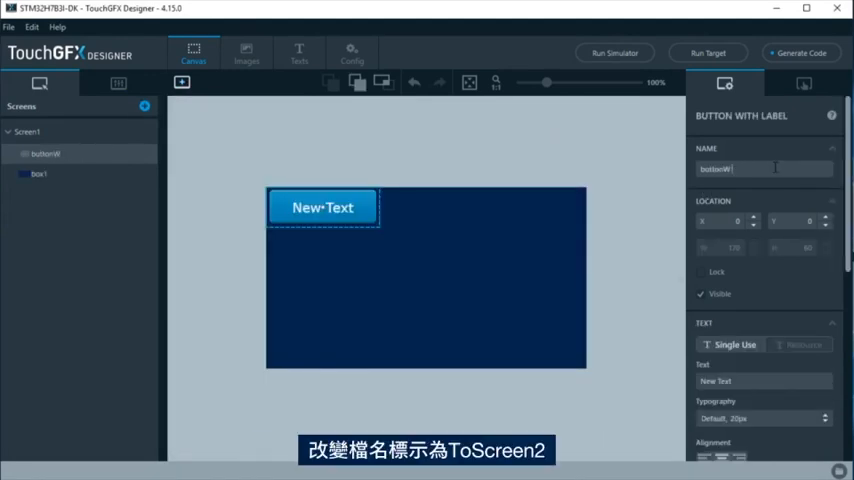
{"action": "type", "text": "buttonToScreen2"}
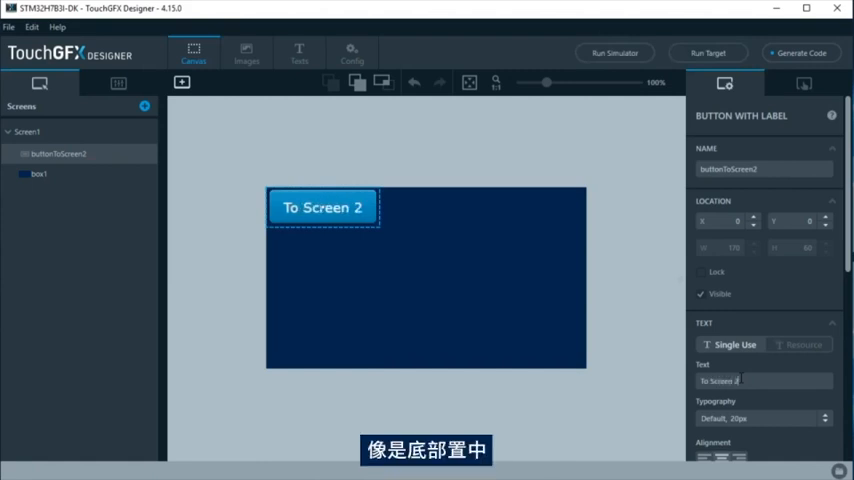
{"action": "left_click_drag", "start_coordinate": [322, 207], "coordinate": [433, 332]}
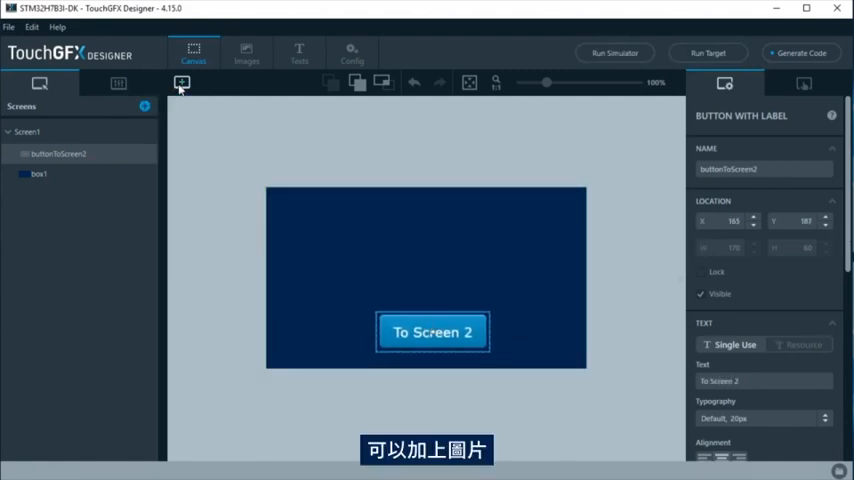
- Add an Image widget to Screen1 and import the PNG pictures into the project
{"action": "left_click", "coordinate": [182, 83]}
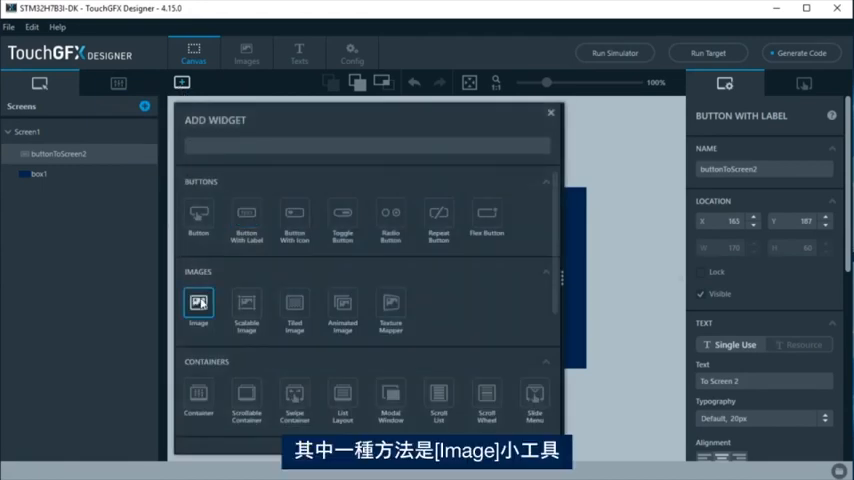
{"action": "left_click", "coordinate": [198, 303]}
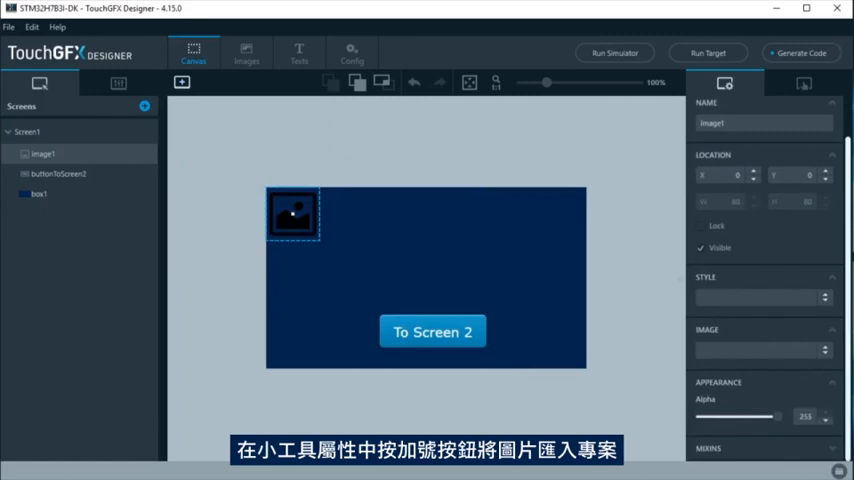
{"action": "left_click", "coordinate": [824, 349]}
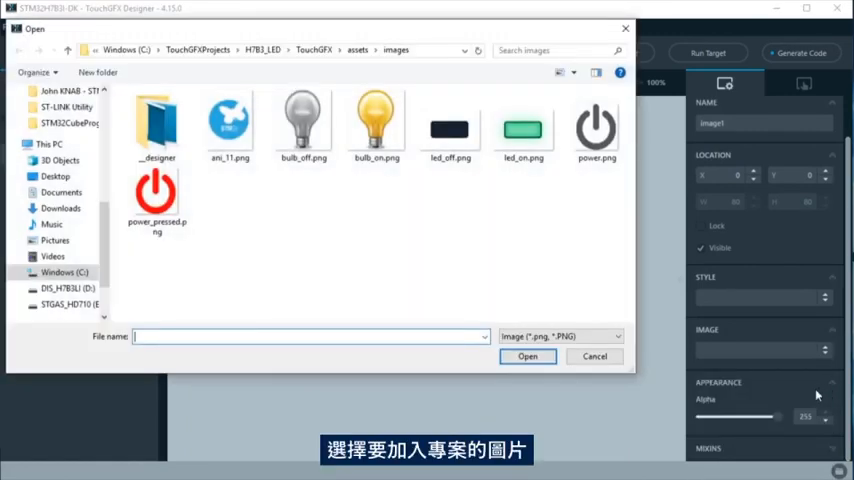
{"action": "left_click", "coordinate": [229, 122]}
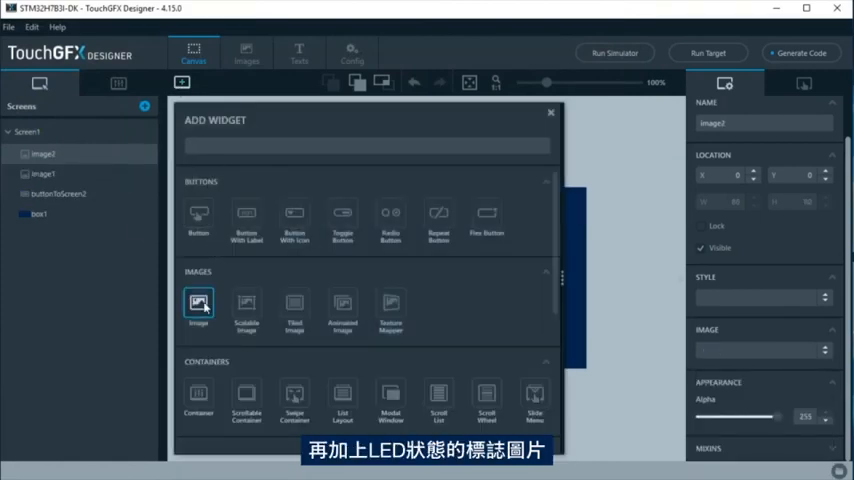
- Set image2 to led_off.png renamed LEDoff, and add a centred LEDon image using led_on.png, hidden
{"action": "left_click", "coordinate": [198, 303]}
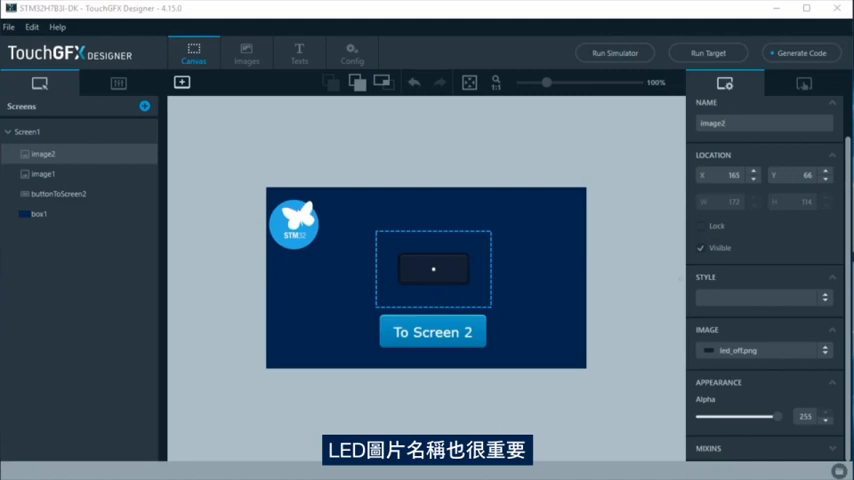
{"action": "type", "text": "image"}
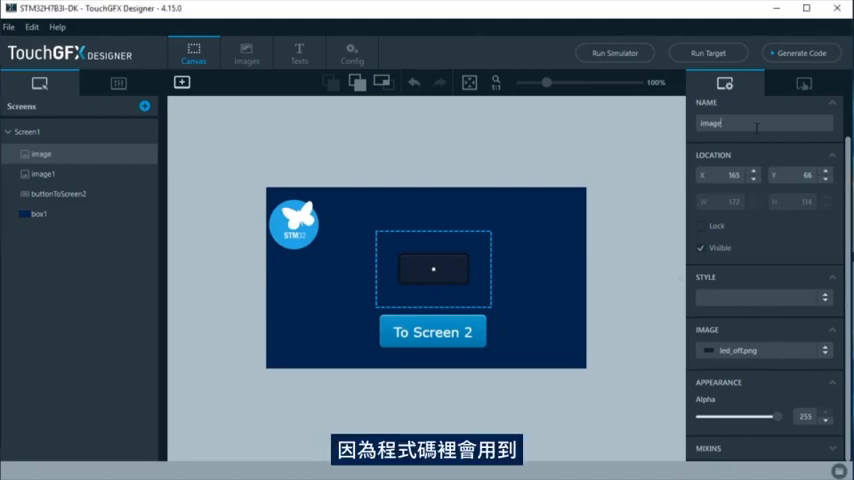
{"action": "type", "text": "LEDxoff"}
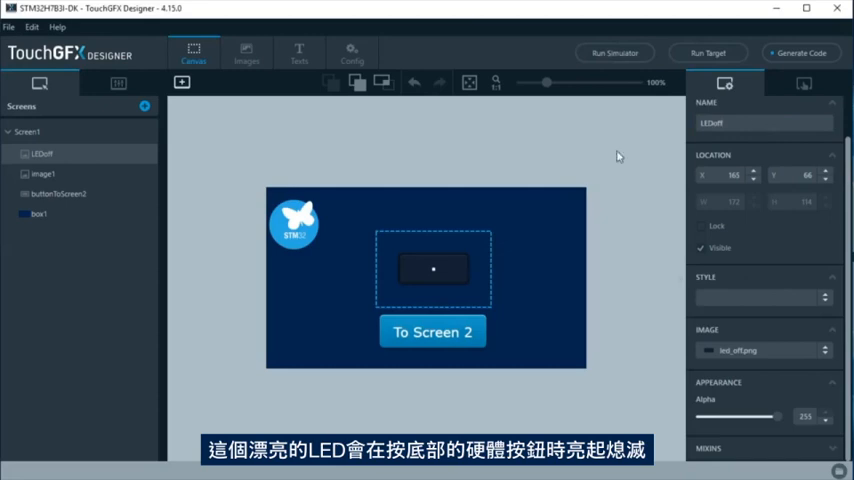
{"action": "left_click", "coordinate": [188, 82]}
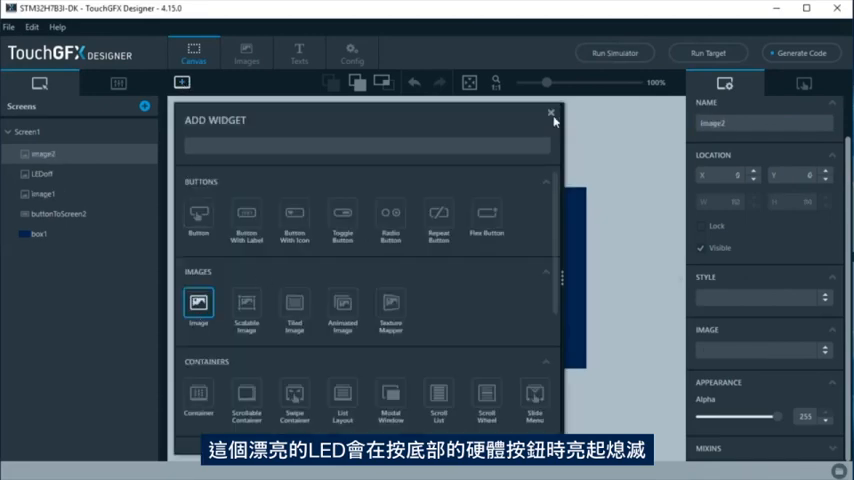
{"action": "left_click", "coordinate": [546, 113]}
{"action": "type", "text": "LEDon"}
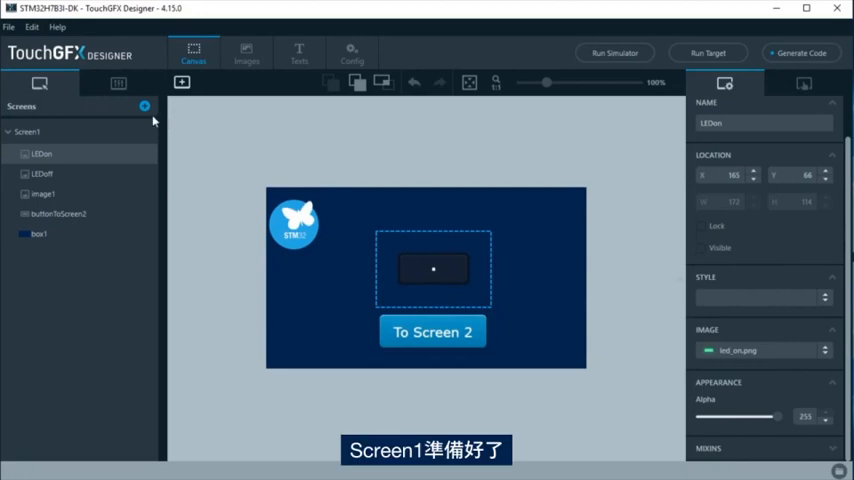
{"action": "mouse_move", "coordinate": [144, 107]}
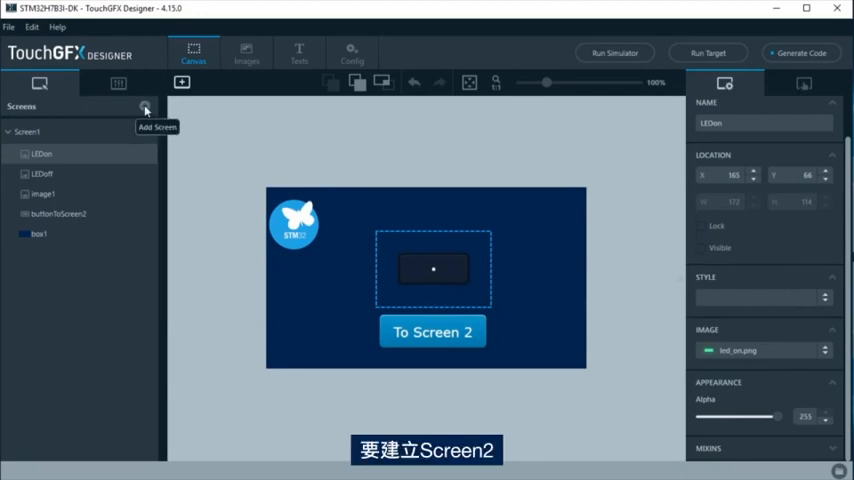
- Add Screen2 with the copied box recoloured light blue and the button renamed buttonToScreen1, 'To Screen 1'
{"action": "left_click", "coordinate": [143, 106]}
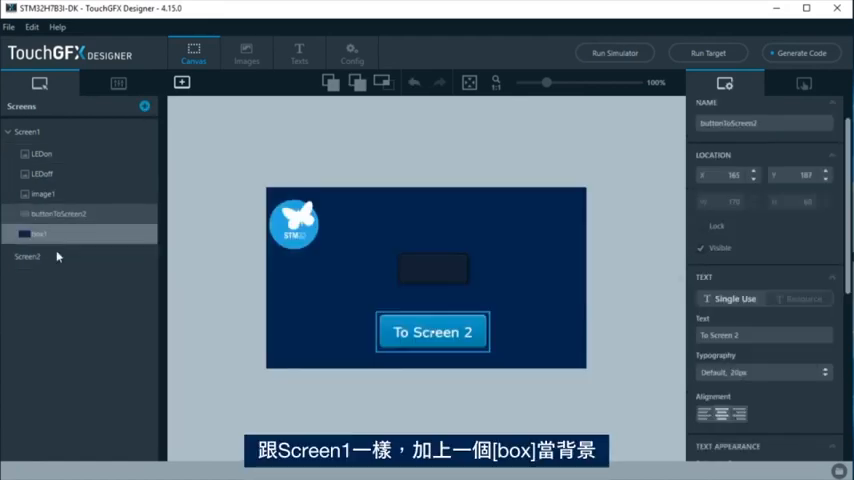
{"action": "left_click", "coordinate": [28, 257]}
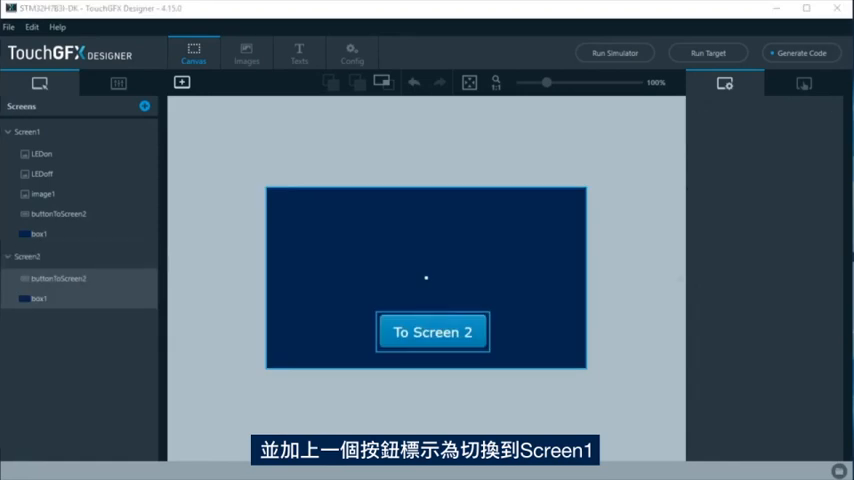
{"action": "mouse_move", "coordinate": [367, 262]}
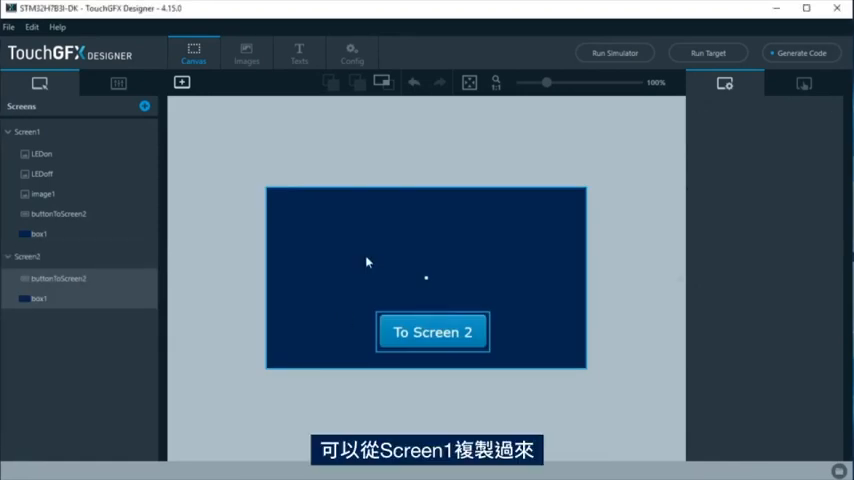
{"action": "left_click", "coordinate": [40, 298]}
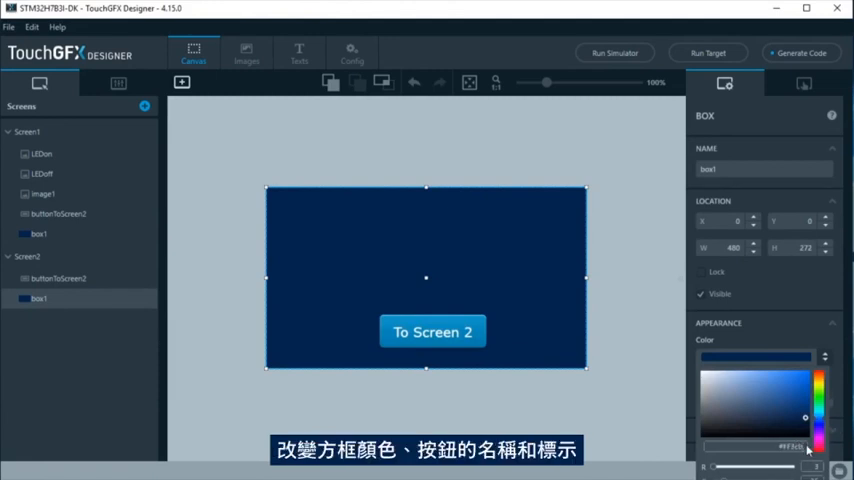
{"action": "left_click", "coordinate": [779, 378]}
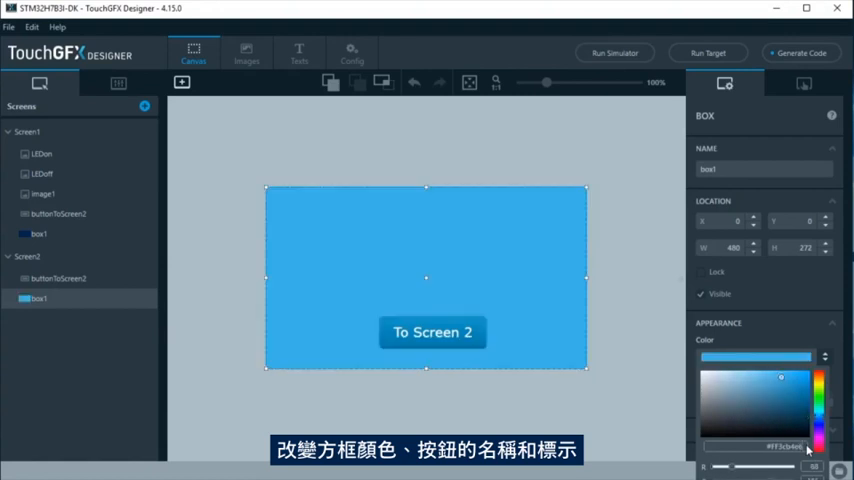
{"action": "left_click", "coordinate": [432, 332]}
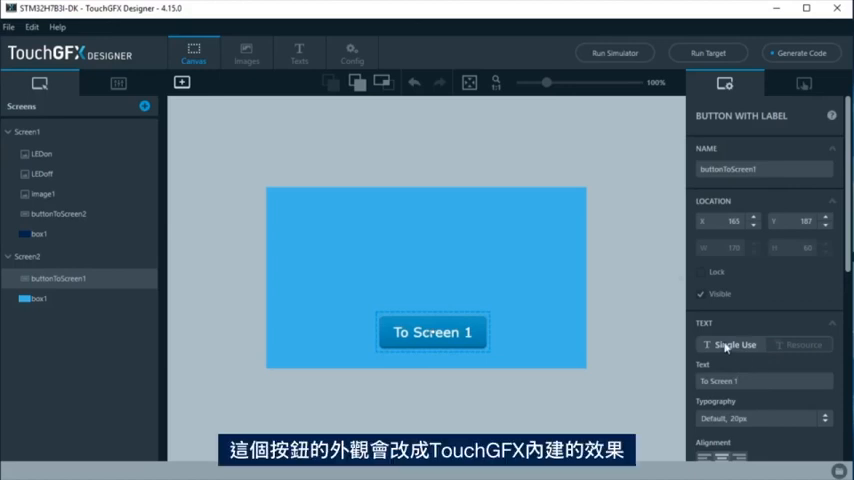
- Give the To Screen 1 button the Dark skin's Round_small and Round_small_pressed images
{"action": "scroll", "scroll_direction": "down", "scroll_amount": 3}
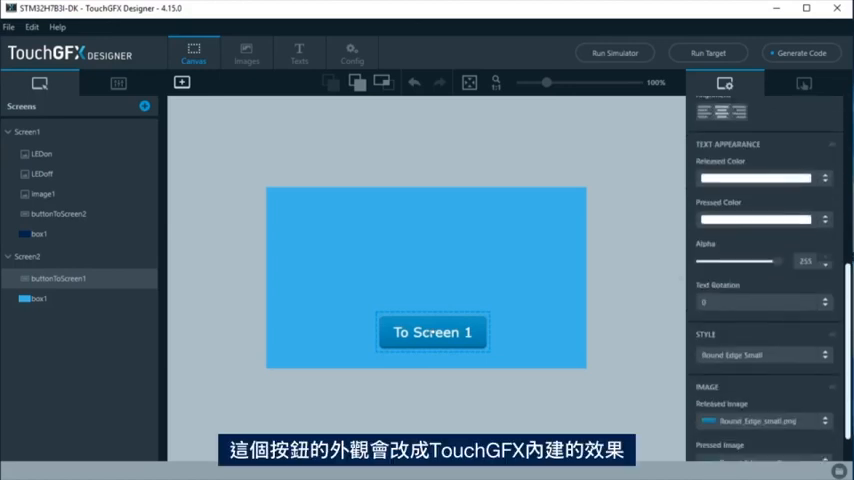
{"action": "scroll", "scroll_direction": "down", "scroll_amount": 3}
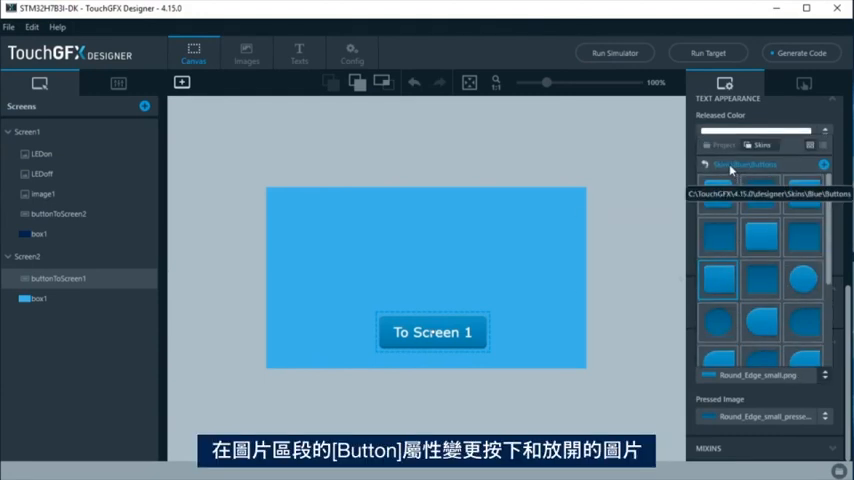
{"action": "left_click", "coordinate": [761, 146]}
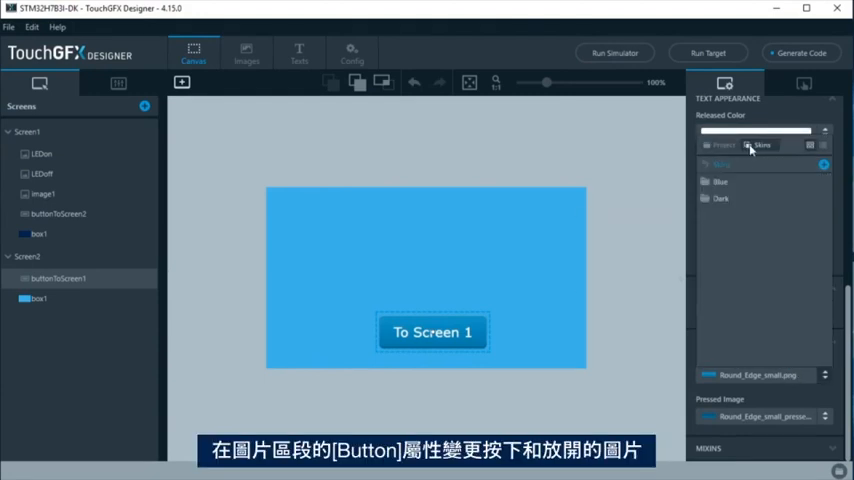
{"action": "left_click", "coordinate": [720, 198]}
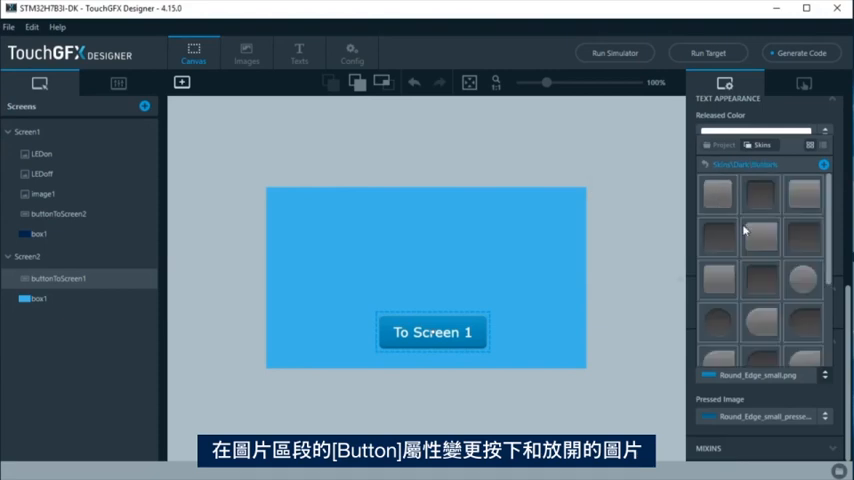
{"action": "left_click", "coordinate": [795, 265]}
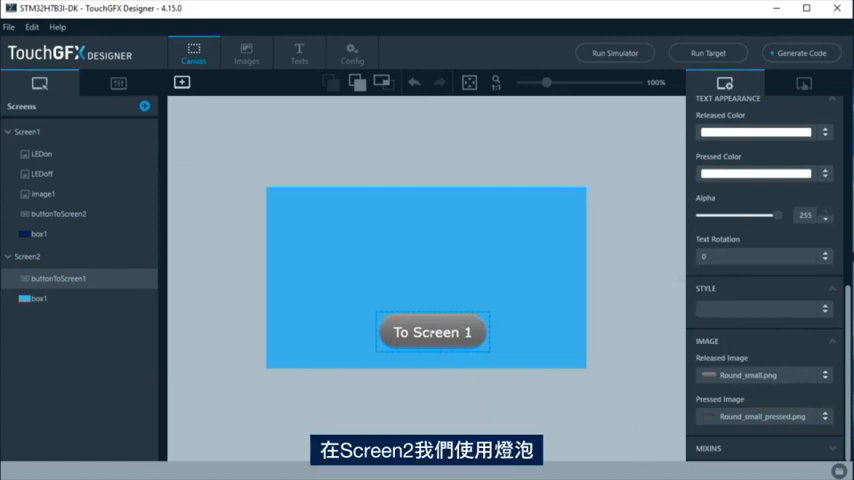
{"action": "left_click", "coordinate": [44, 173]}
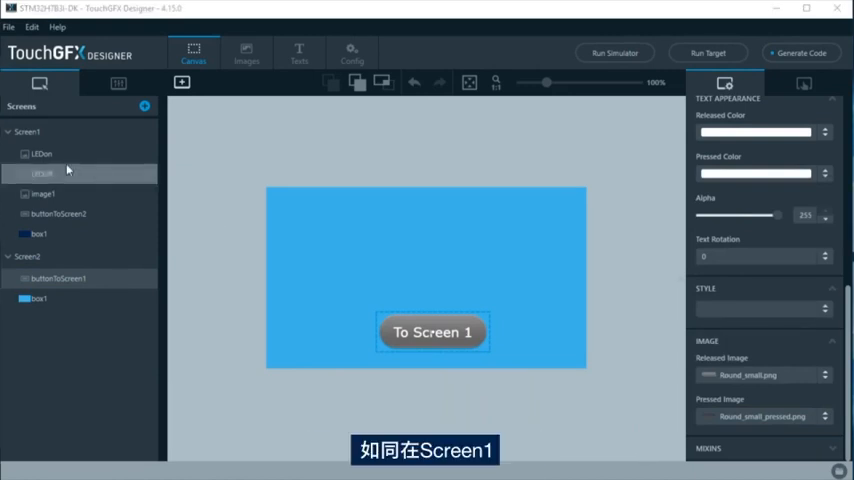
- Add two Image widgets for the light bulb in Screen2's upper right
{"action": "left_click", "coordinate": [182, 83]}
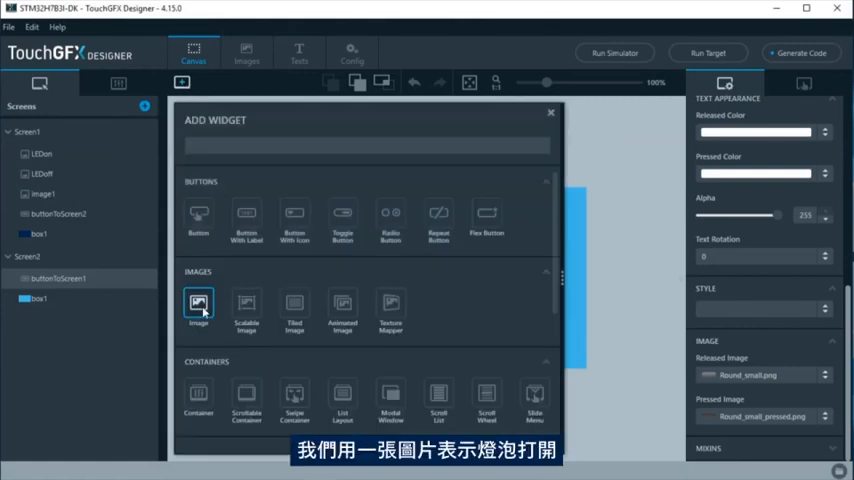
{"action": "left_click", "coordinate": [198, 303]}
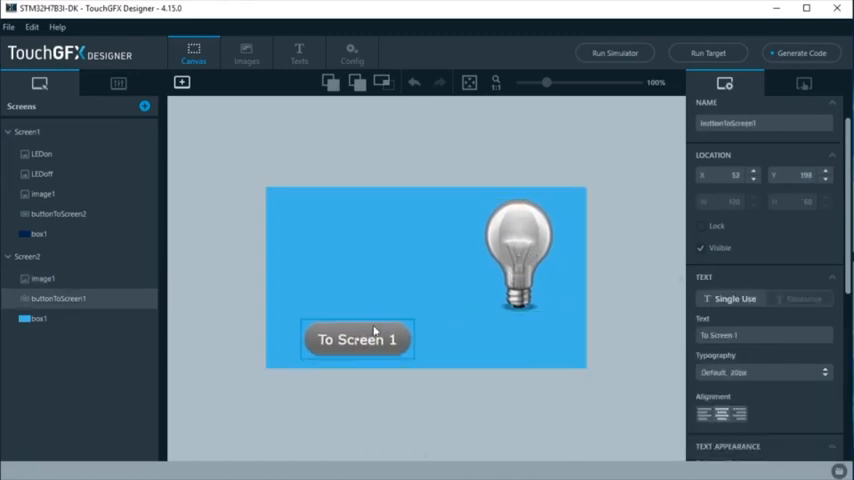
{"action": "left_click", "coordinate": [184, 83]}
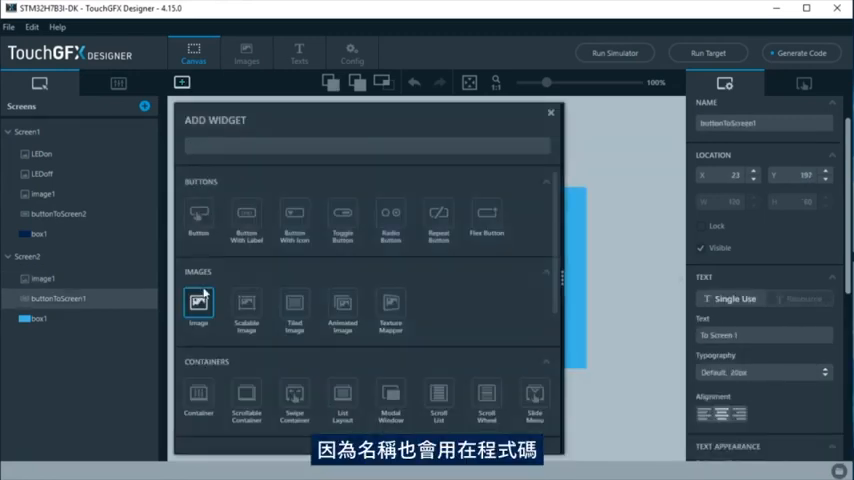
{"action": "left_click", "coordinate": [198, 305]}
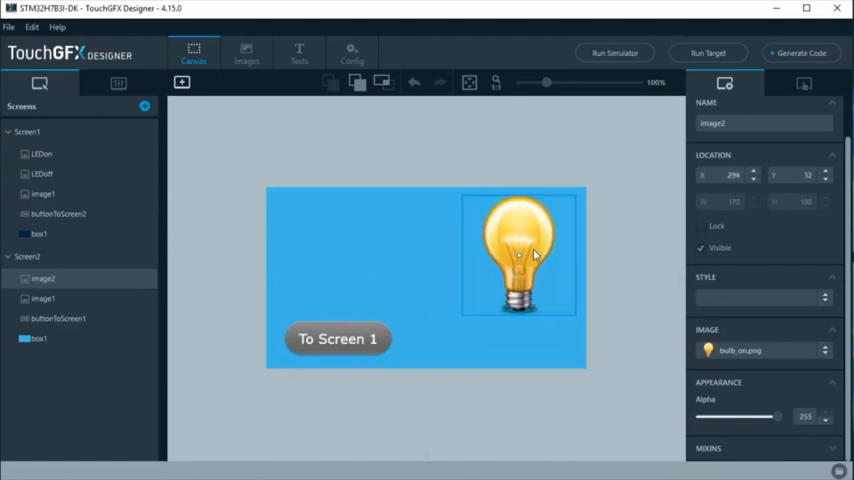
- Add a Button using power.png and power_pressed.png from Skins, centred on Screen2
{"action": "left_click", "coordinate": [184, 81]}
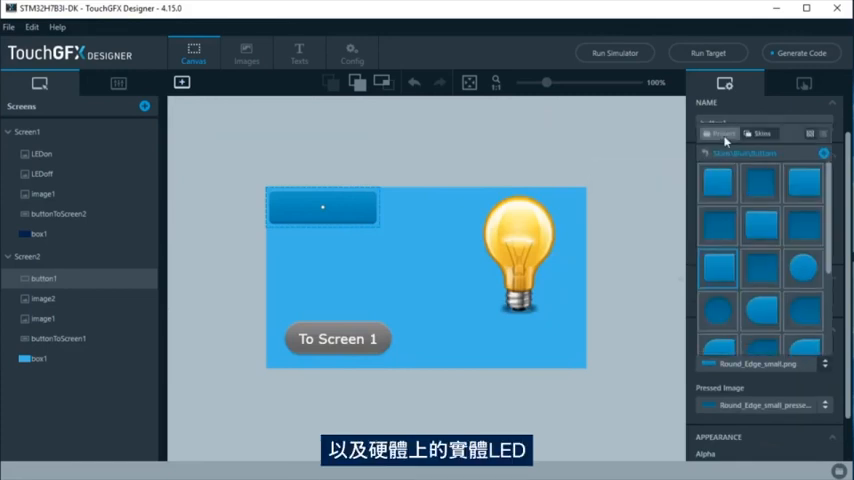
{"action": "left_click", "coordinate": [716, 133]}
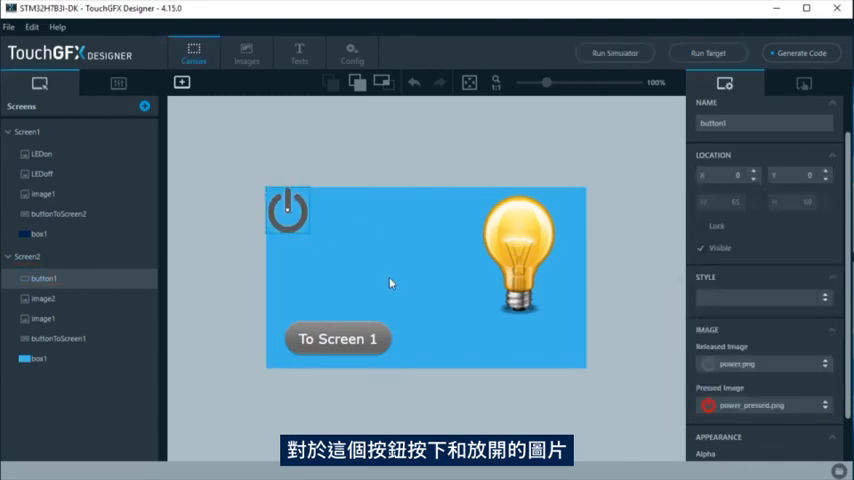
{"action": "left_click_drag", "start_coordinate": [287, 210], "coordinate": [421, 254]}
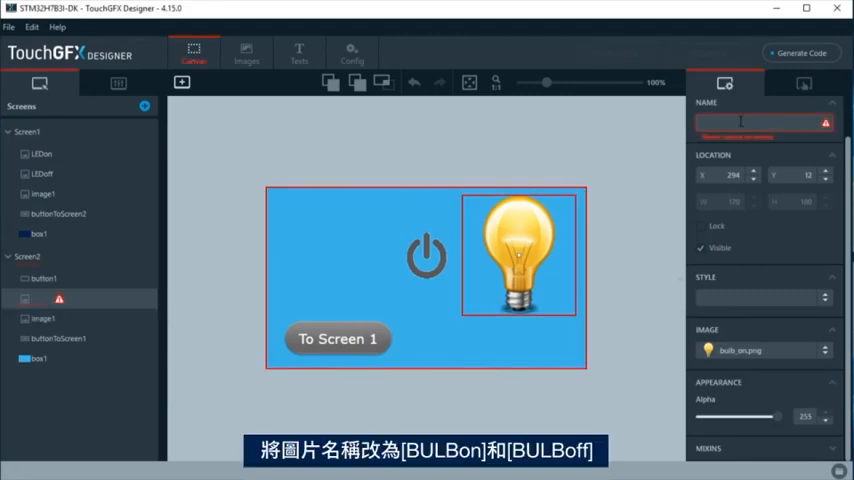
- Rename the bulb images BULBon and BULBoff and the power button buttonLEDScreen2
{"action": "type", "text": "BULBon"}
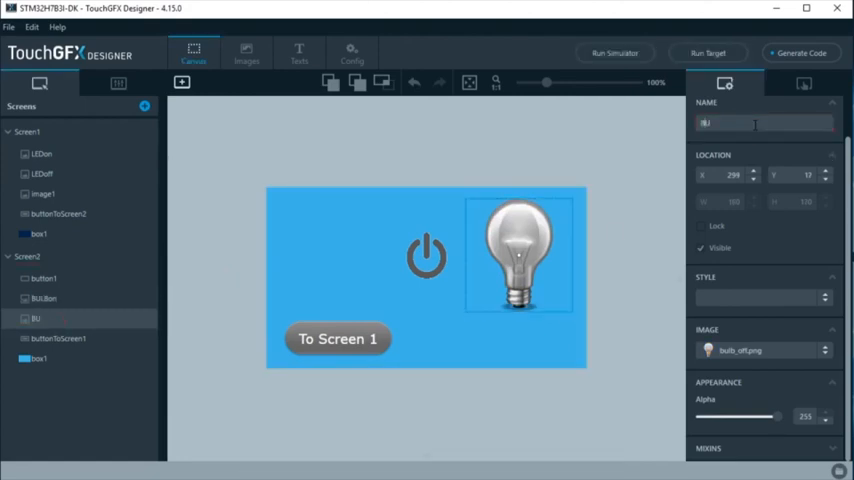
{"action": "type", "text": "BULBoff"}
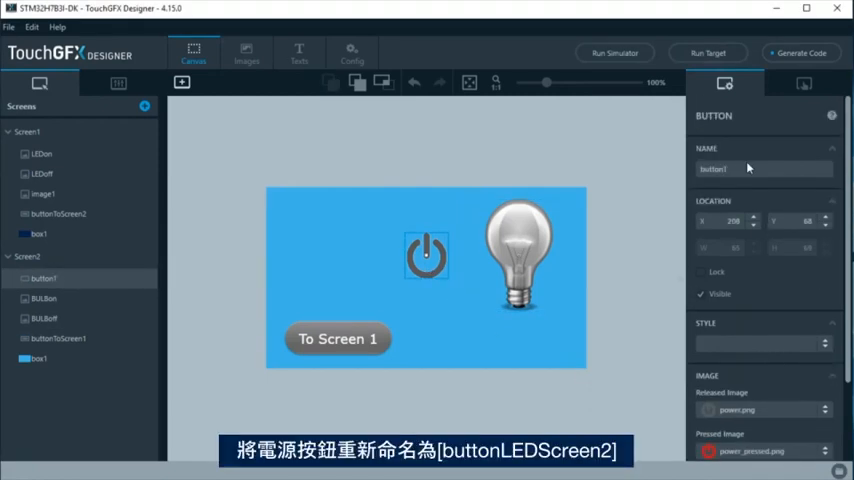
{"action": "type", "text": "buttonToScreen"}
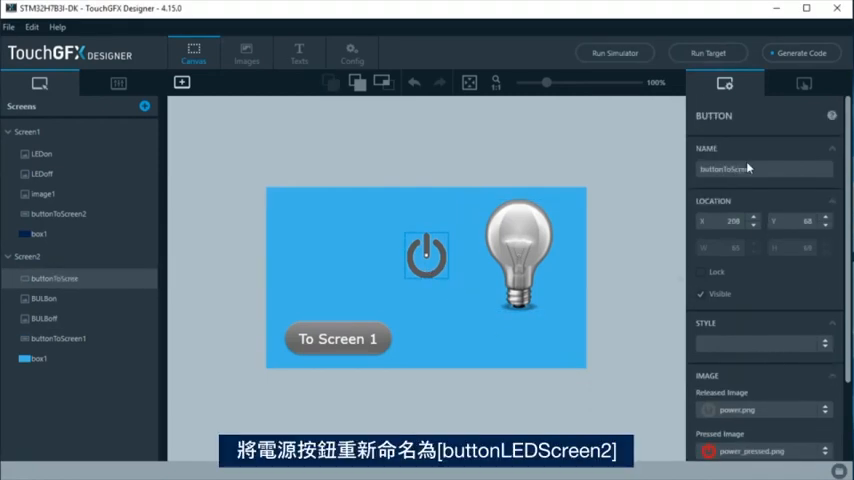
{"action": "type", "text": "buttonLED"}
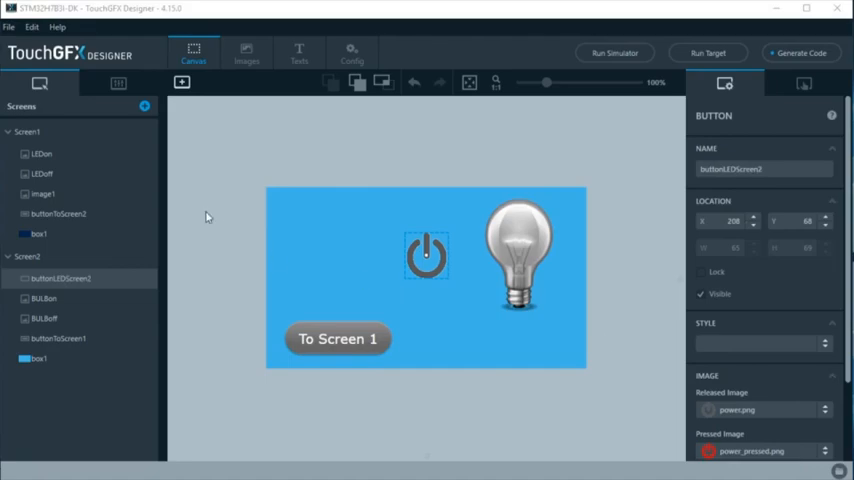
{"action": "left_click", "coordinate": [42, 154]}
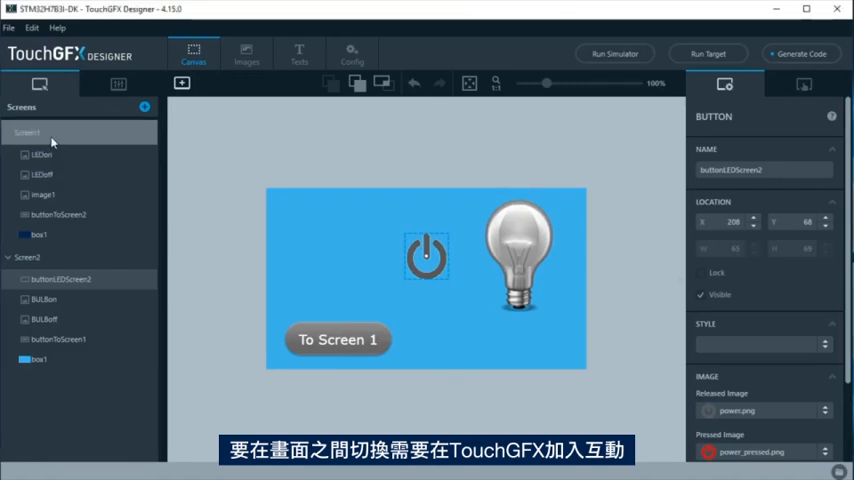
- Add a new interaction to Screen1 triggered by a button click
{"action": "left_click", "coordinate": [27, 131]}
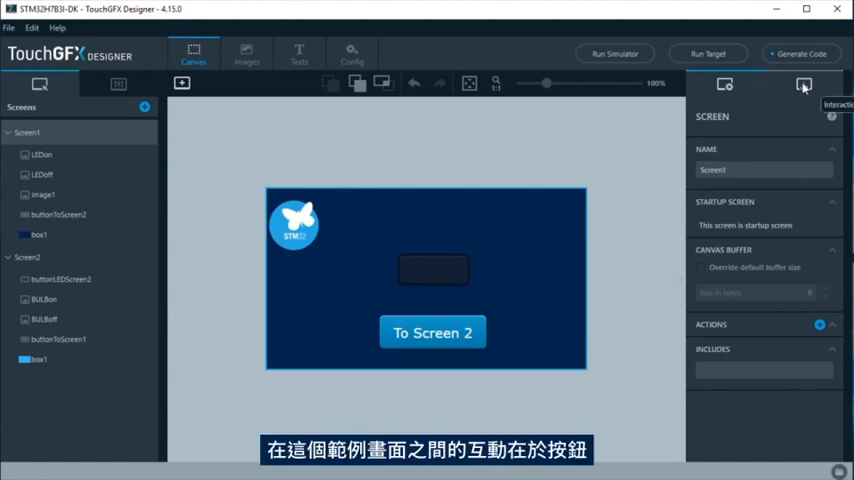
{"action": "left_click", "coordinate": [805, 84]}
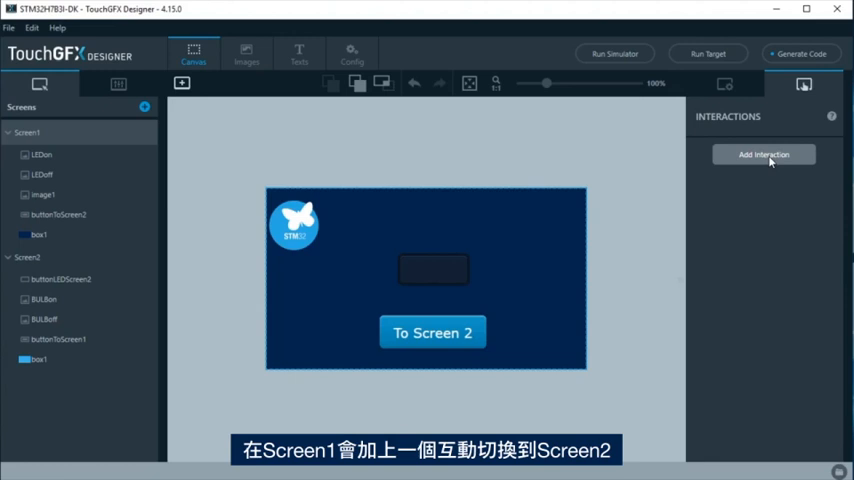
{"action": "left_click", "coordinate": [763, 154]}
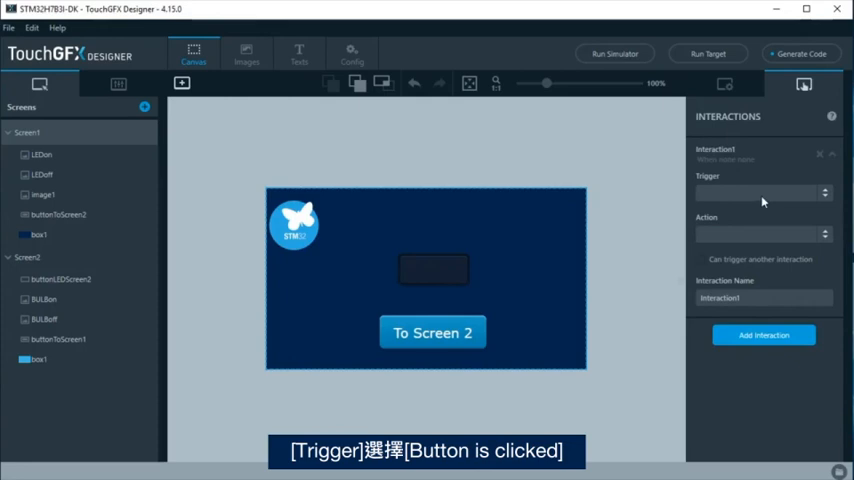
{"action": "left_click", "coordinate": [763, 194]}
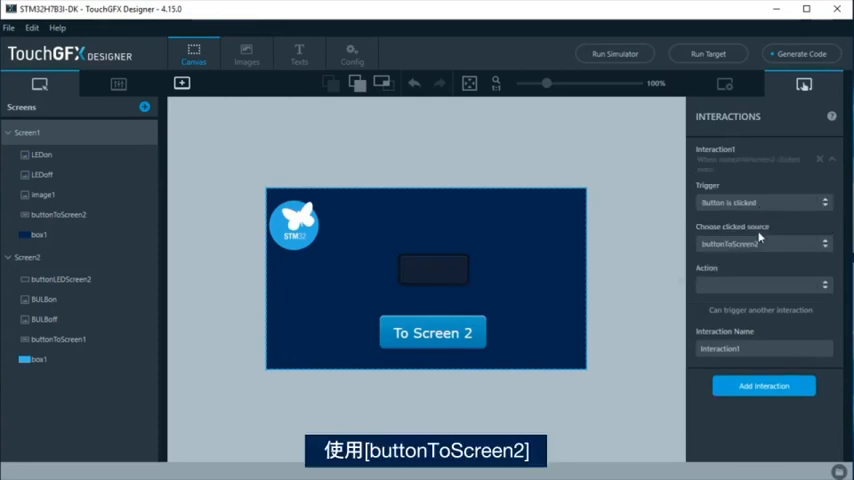
- Set buttonToScreen2 as source with a Change screen to Screen2 action, then move to Screen2
{"action": "left_click", "coordinate": [761, 284]}
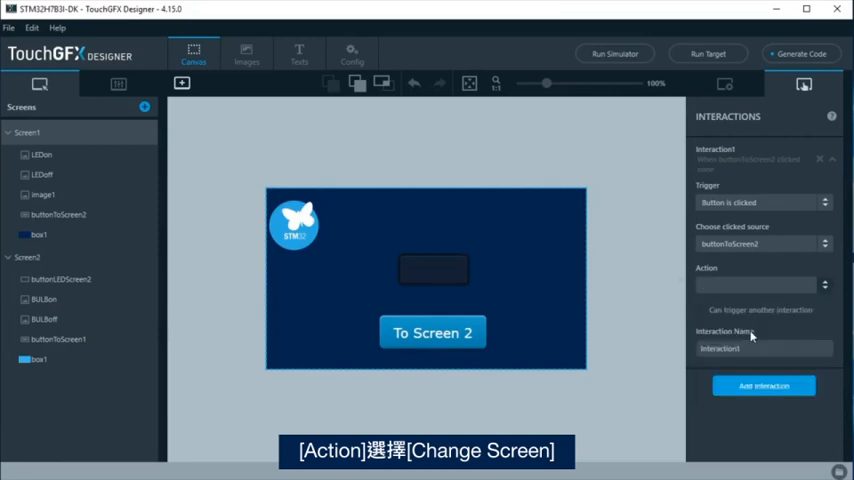
{"action": "left_click", "coordinate": [760, 286]}
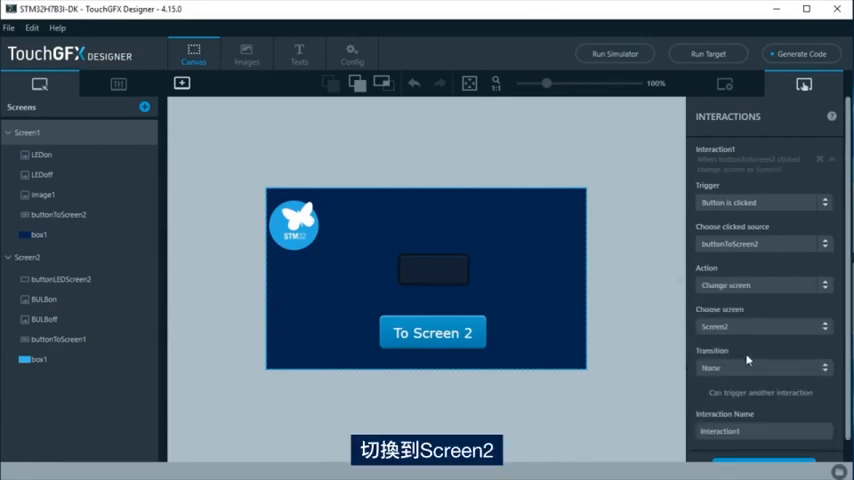
{"action": "left_click", "coordinate": [30, 257]}
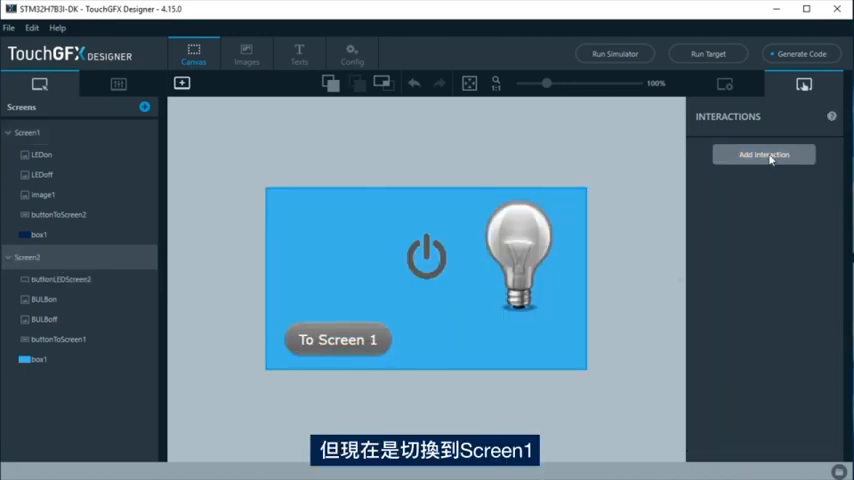
- Add a Screen2 interaction: buttonToScreen1 clicked changes the screen to Screen1
{"action": "left_click", "coordinate": [764, 154]}
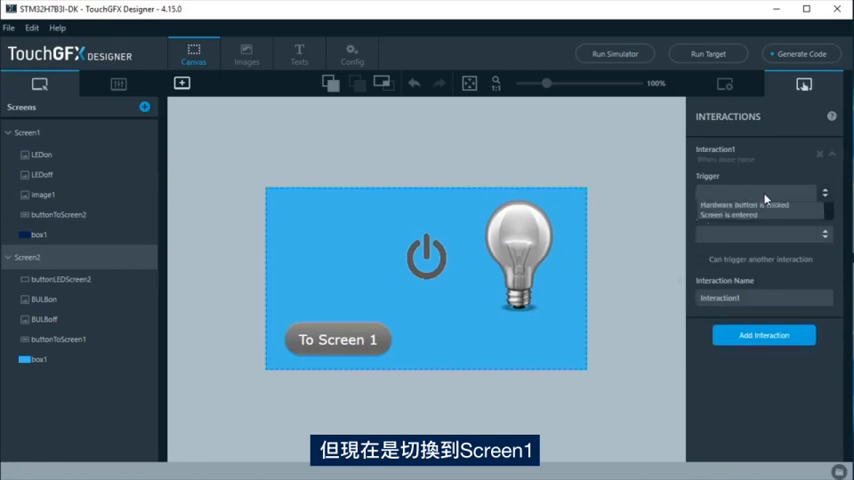
{"action": "left_click", "coordinate": [763, 193]}
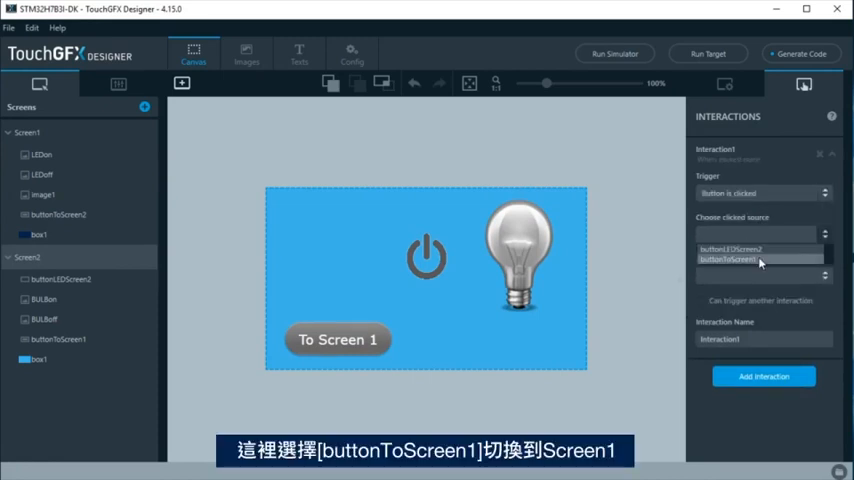
{"action": "left_click", "coordinate": [757, 261]}
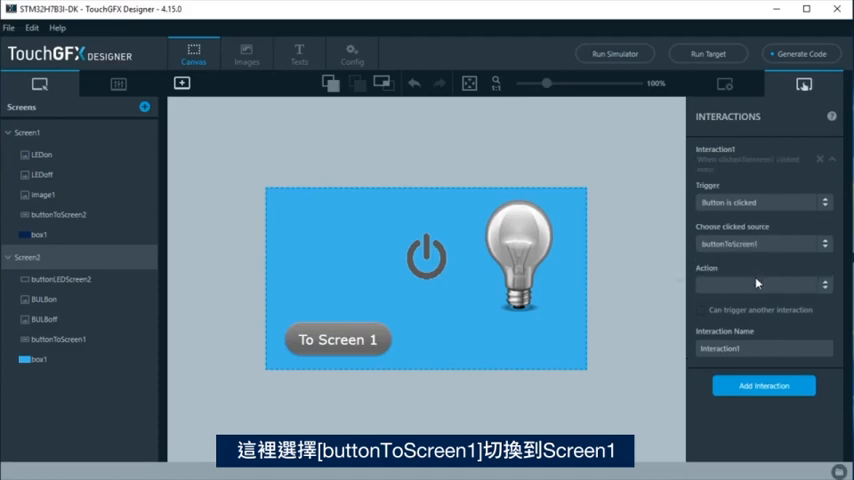
{"action": "left_click", "coordinate": [763, 285]}
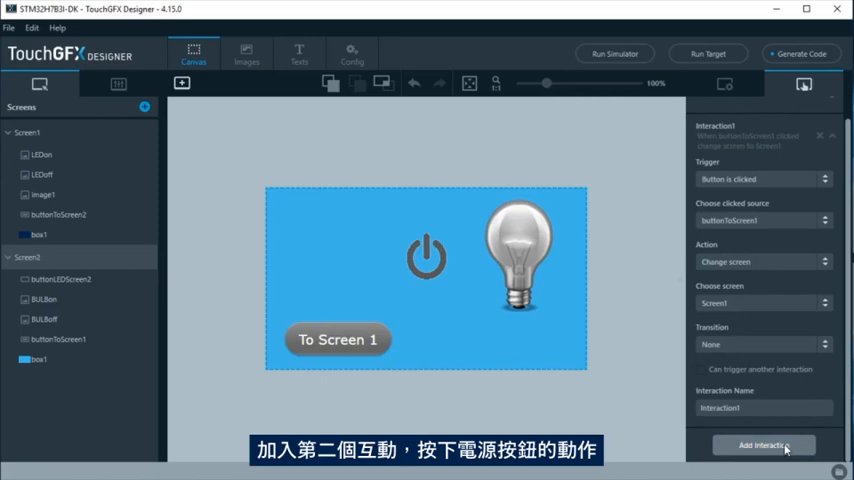
- Add a buttonLEDScreen2 click interaction calling new virtual function LEDScreen2, then generate code
{"action": "left_click", "coordinate": [772, 445]}
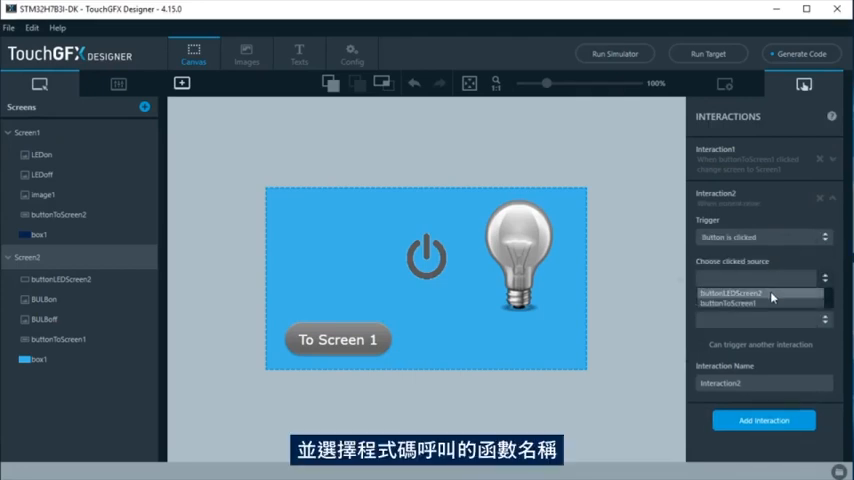
{"action": "left_click", "coordinate": [763, 328]}
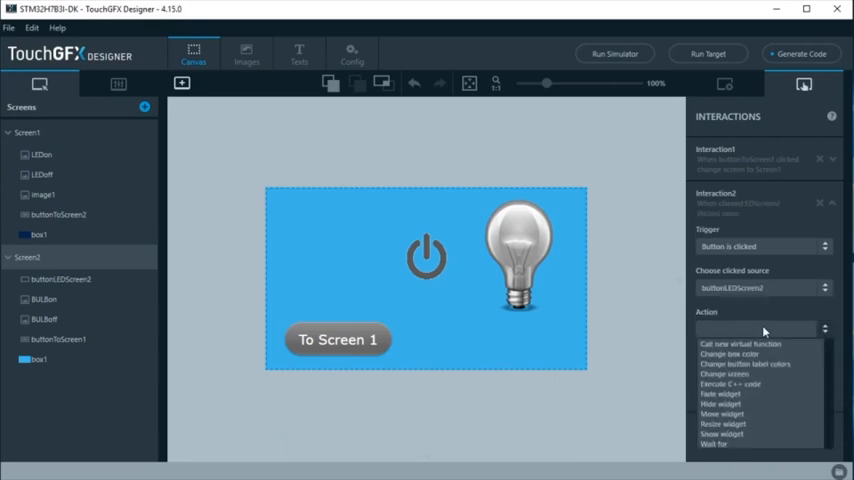
{"action": "left_click", "coordinate": [735, 343]}
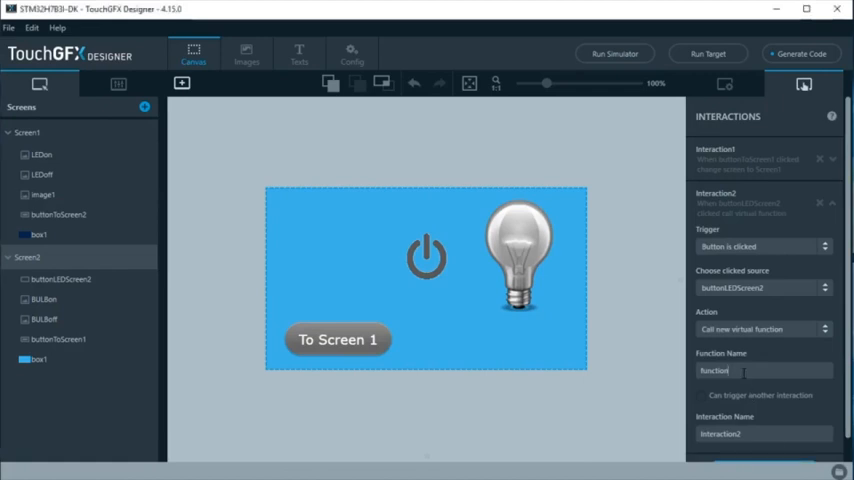
{"action": "type", "text": "LEDScreen2"}
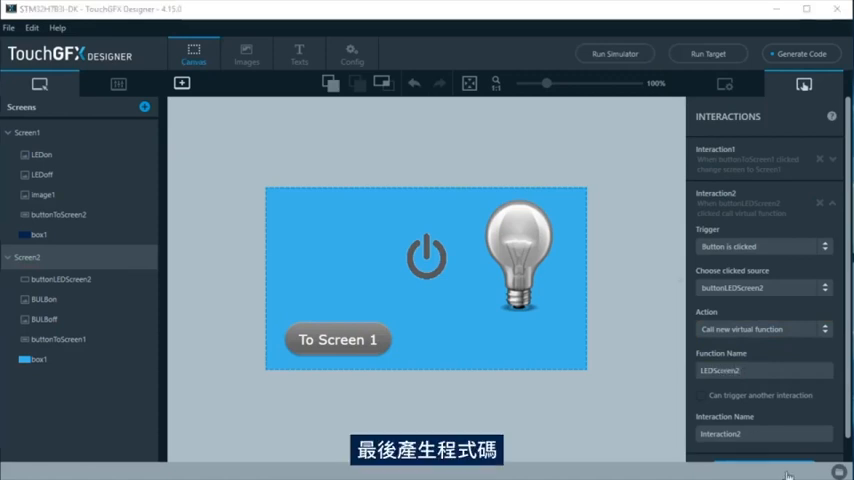
{"action": "mouse_move", "coordinate": [804, 54]}
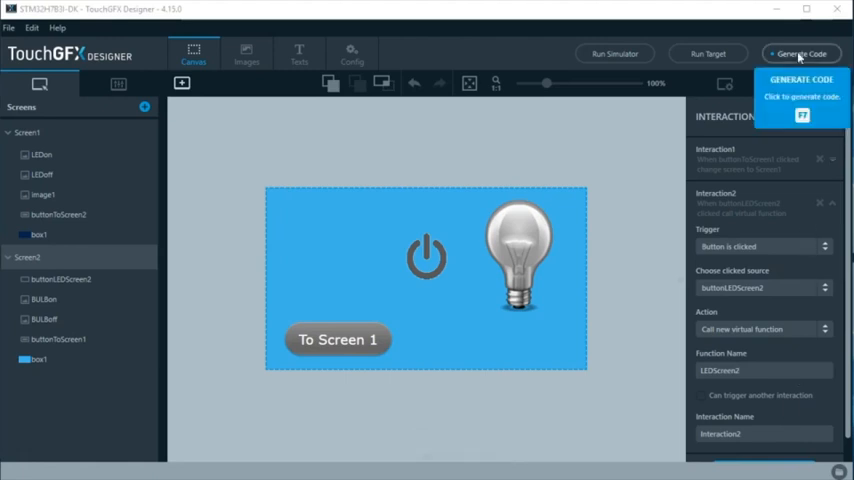
{"action": "left_click", "coordinate": [809, 53]}
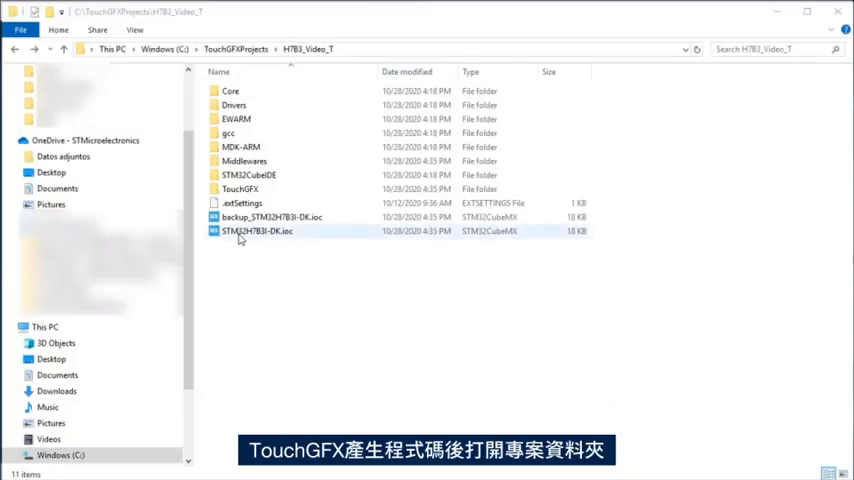
- Open STM32H7B3I-DK.ioc from the H7B3_Video_T folder in STM32CubeMX
{"action": "double_click", "coordinate": [256, 231]}
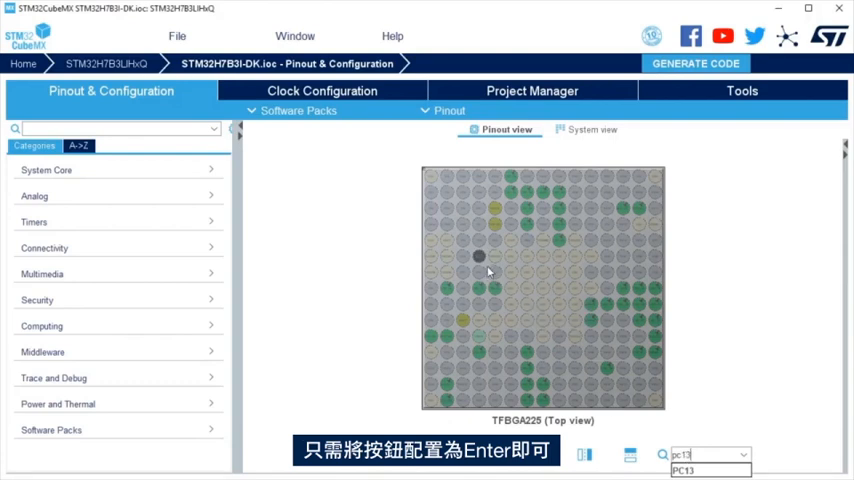
- Set PC13 as GPIO_EXTI13, enable EXTI line[15:10] in NVIC, and regenerate the code
{"action": "left_click", "coordinate": [474, 256]}
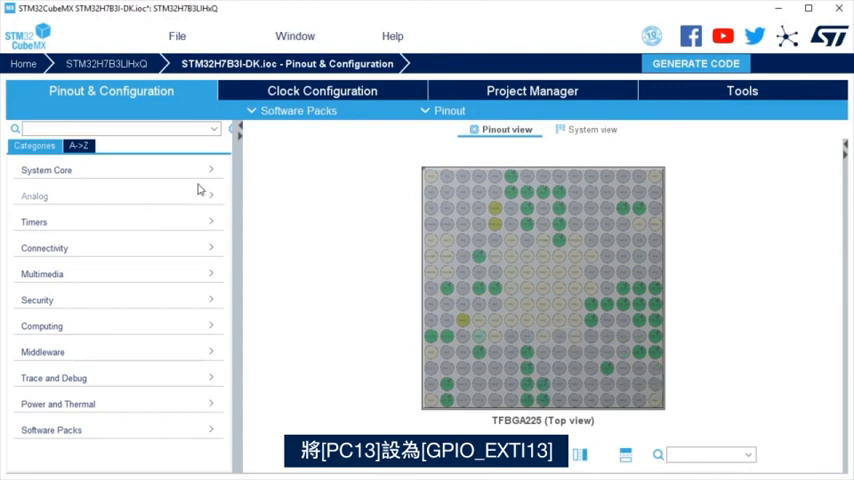
{"action": "left_click", "coordinate": [46, 170]}
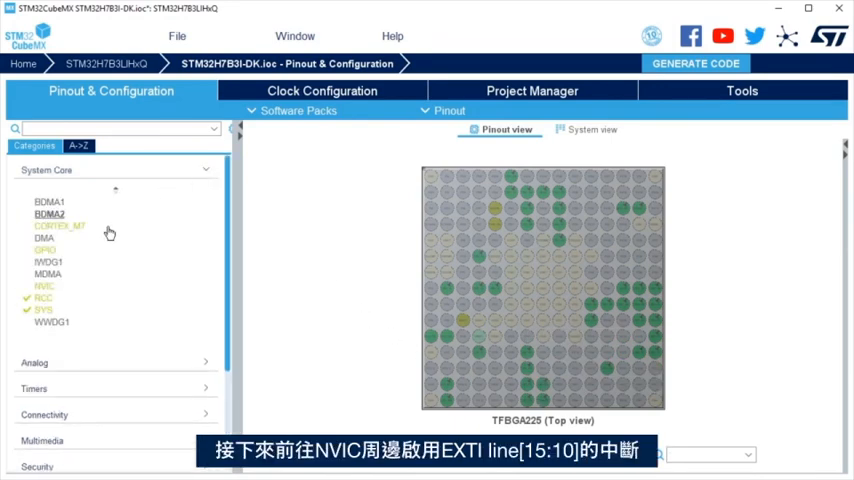
{"action": "left_click", "coordinate": [44, 286]}
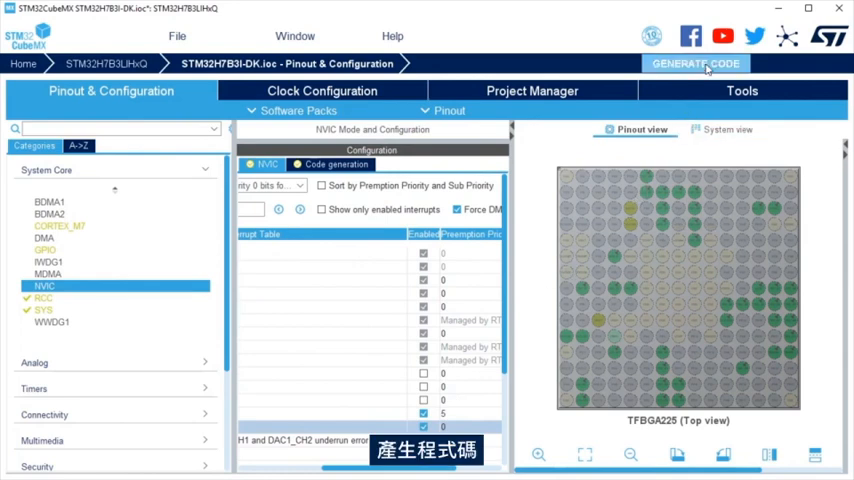
{"action": "left_click", "coordinate": [698, 62]}
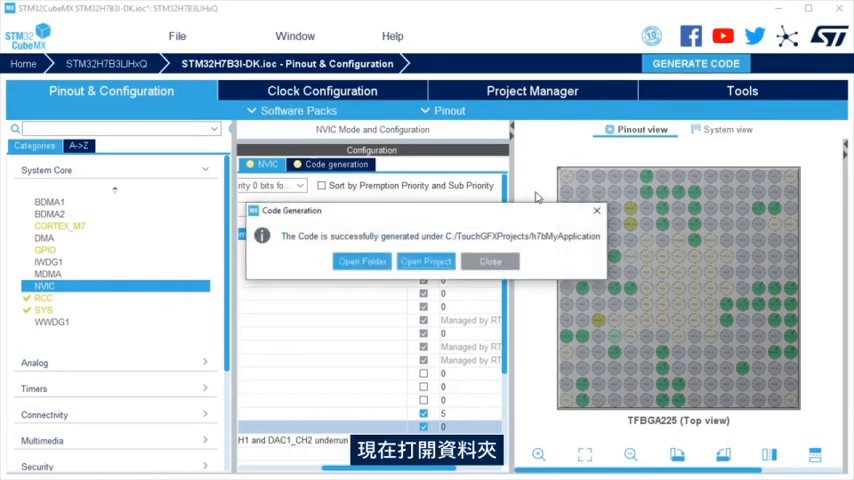
- Open the generated project folder and enter its STM32CubeIDE subfolder
{"action": "left_click", "coordinate": [360, 261]}
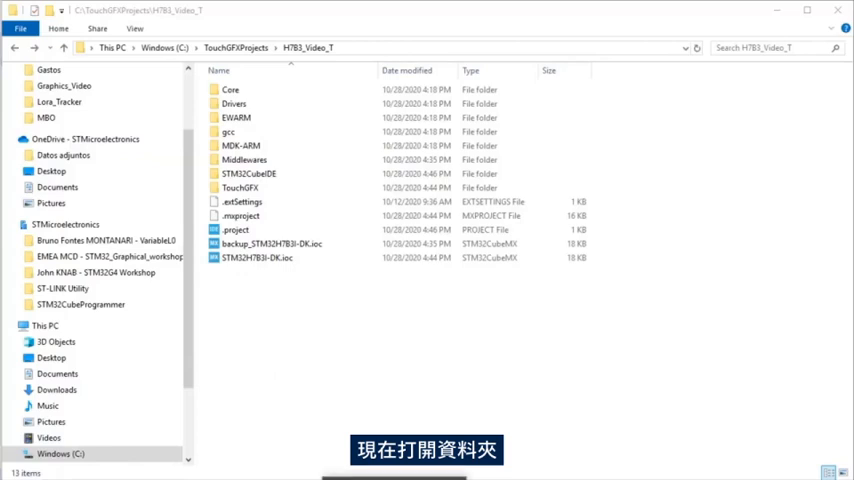
{"action": "left_click", "coordinate": [248, 173]}
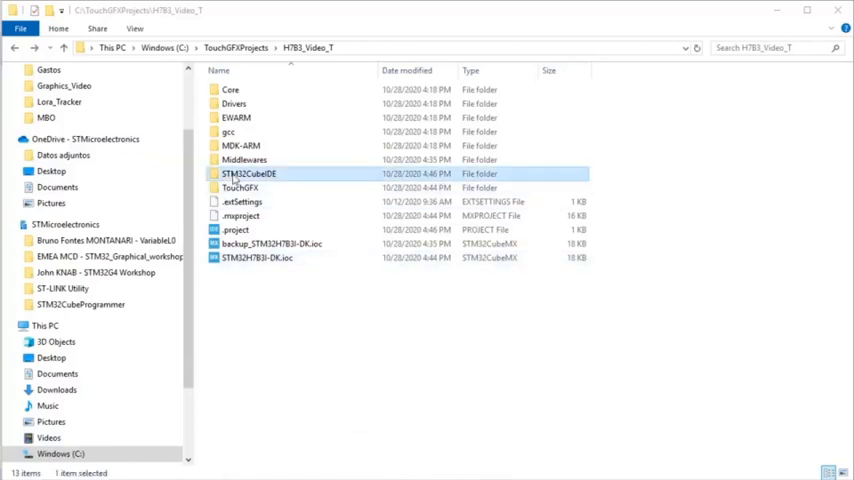
{"action": "double_click", "coordinate": [247, 173]}
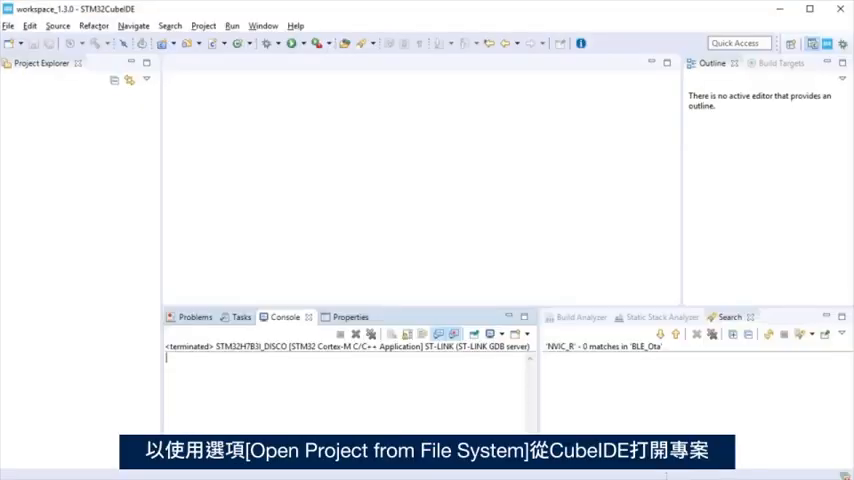
- Import STM32H7B3I_DISCO via Open Projects from File System and expand Application > User
{"action": "left_click", "coordinate": [11, 25]}
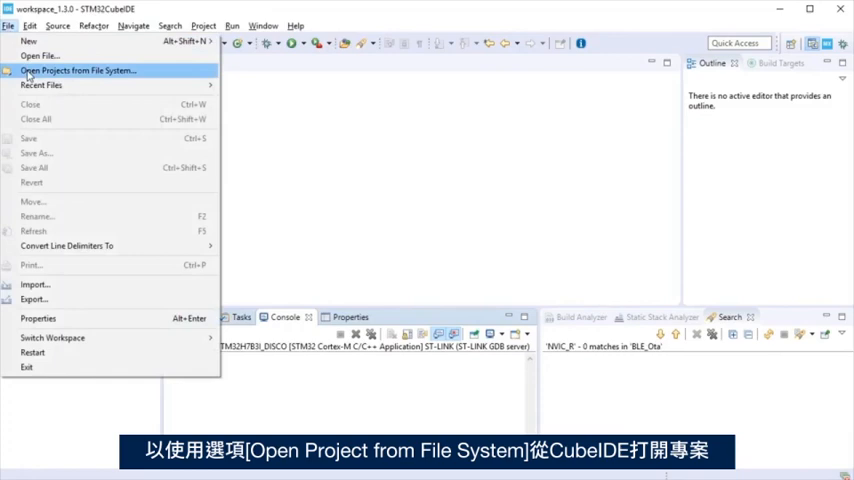
{"action": "left_click", "coordinate": [95, 68]}
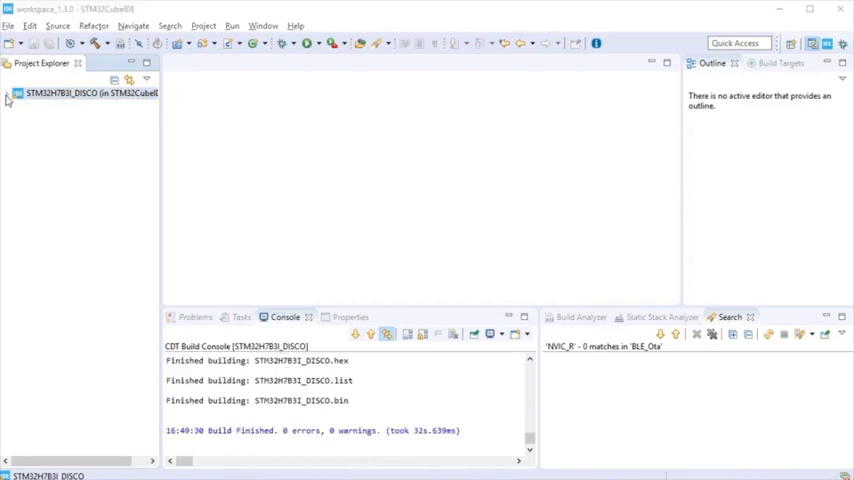
{"action": "left_click", "coordinate": [10, 95]}
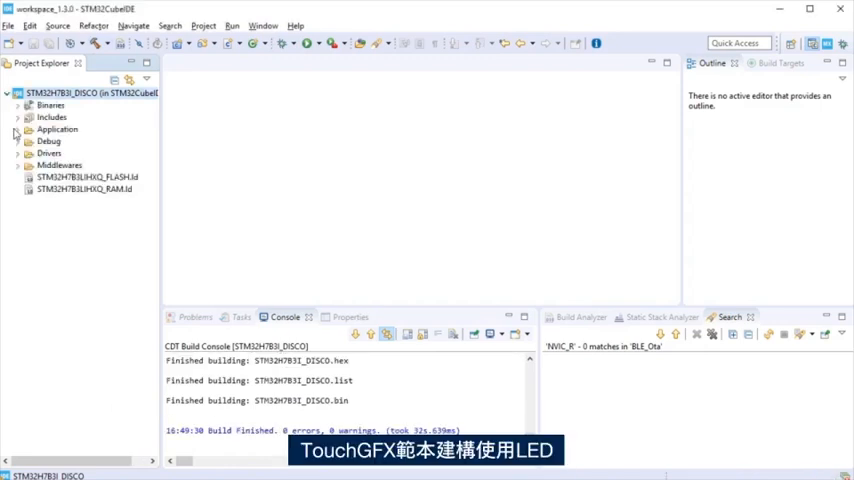
{"action": "left_click", "coordinate": [17, 129]}
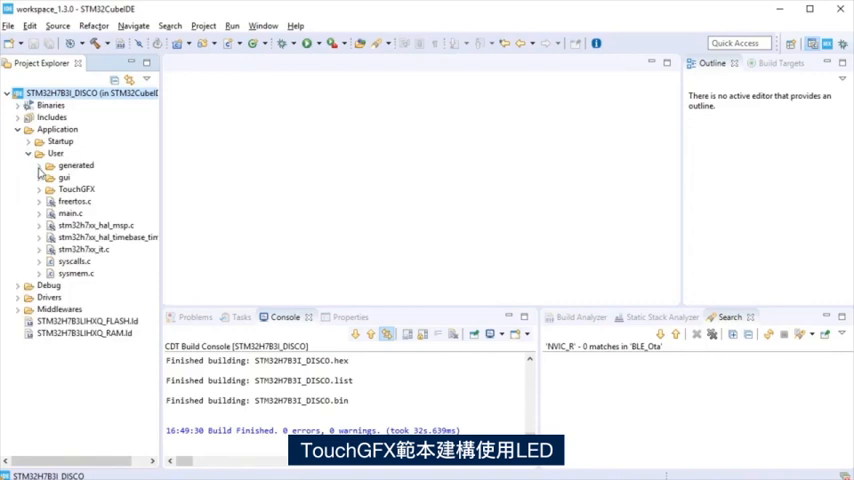
- Open TouchGFX/target/TouchGFXGPIO.cpp and comment out its LED HAL_GPIO_WritePin lines
{"action": "left_click", "coordinate": [38, 189]}
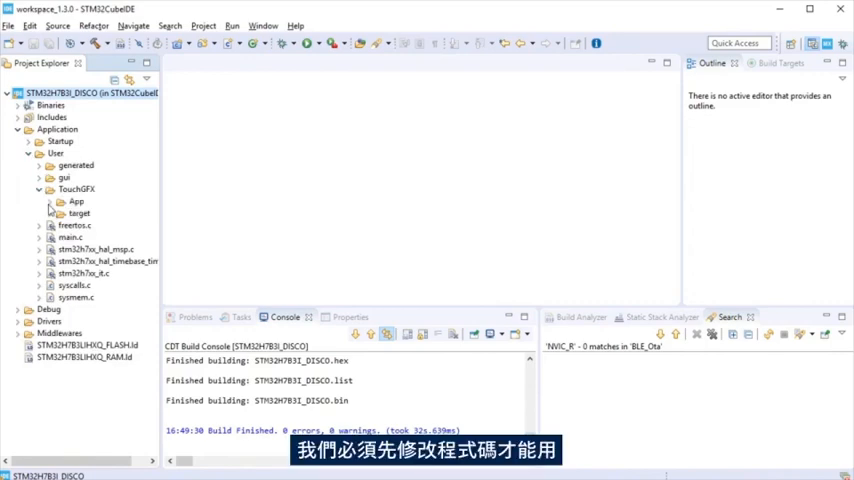
{"action": "left_click", "coordinate": [49, 213]}
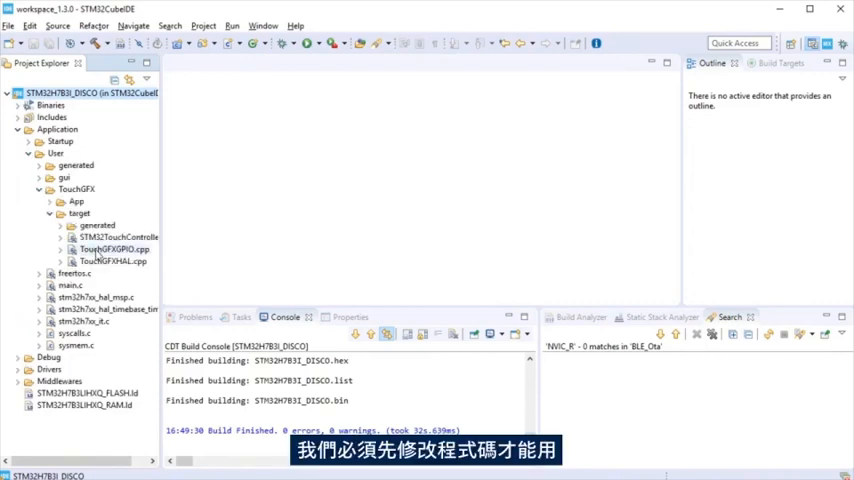
{"action": "double_click", "coordinate": [113, 246]}
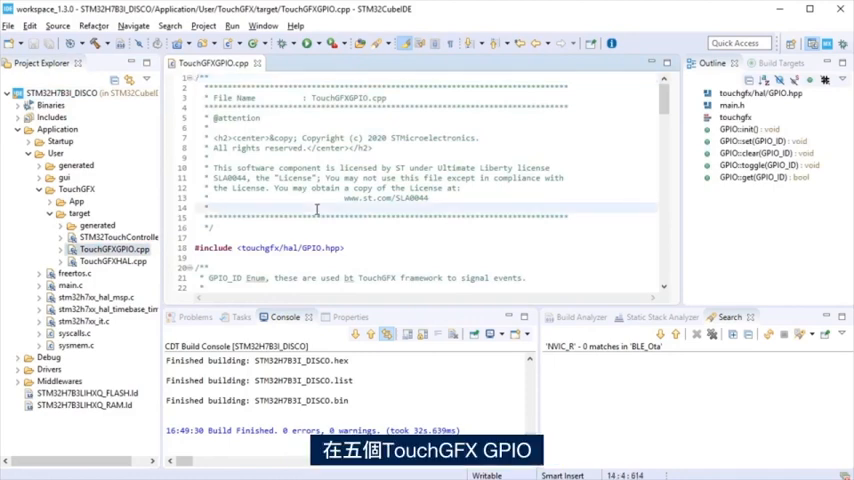
{"action": "scroll", "scroll_direction": "down", "scroll_amount": 3}
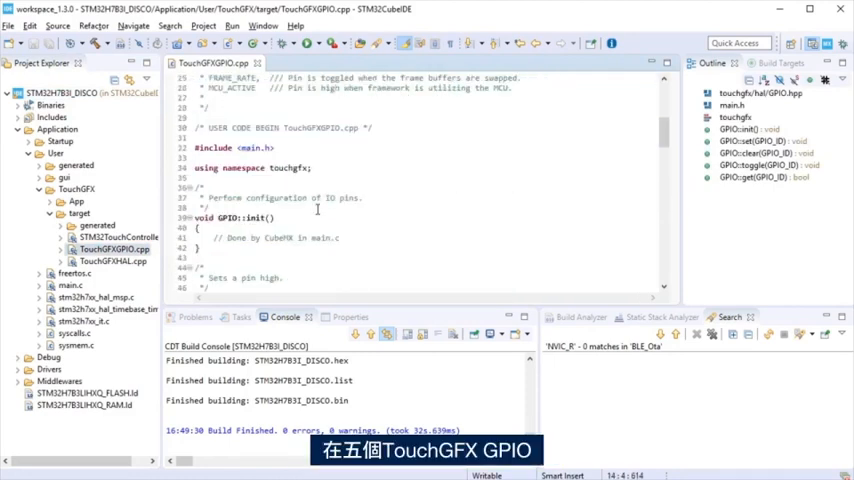
{"action": "scroll", "scroll_direction": "down", "scroll_amount": 3}
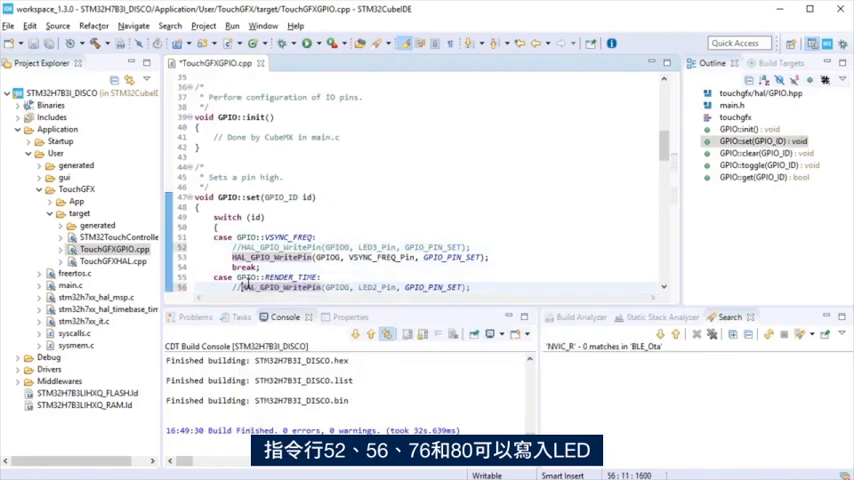
{"action": "scroll", "scroll_direction": "down", "scroll_amount": 3}
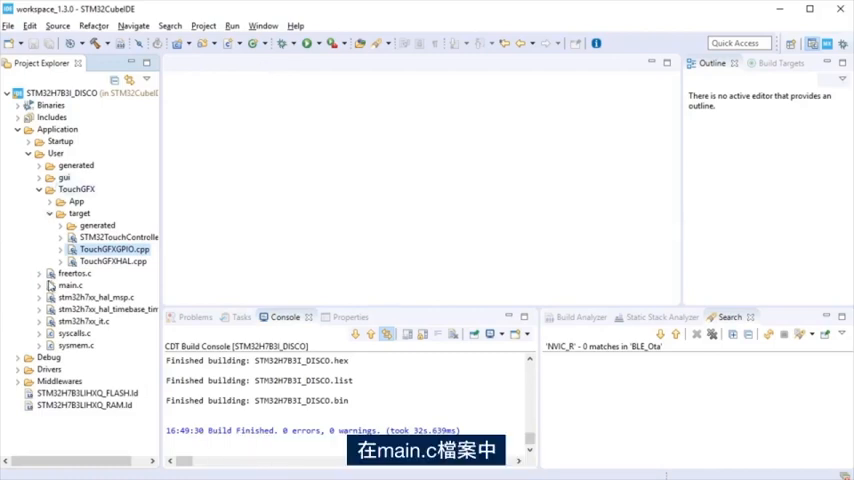
- In main.c define LED_red 0x02 and add 'volatile uint8_t LEDs = 0;'
{"action": "double_click", "coordinate": [67, 285]}
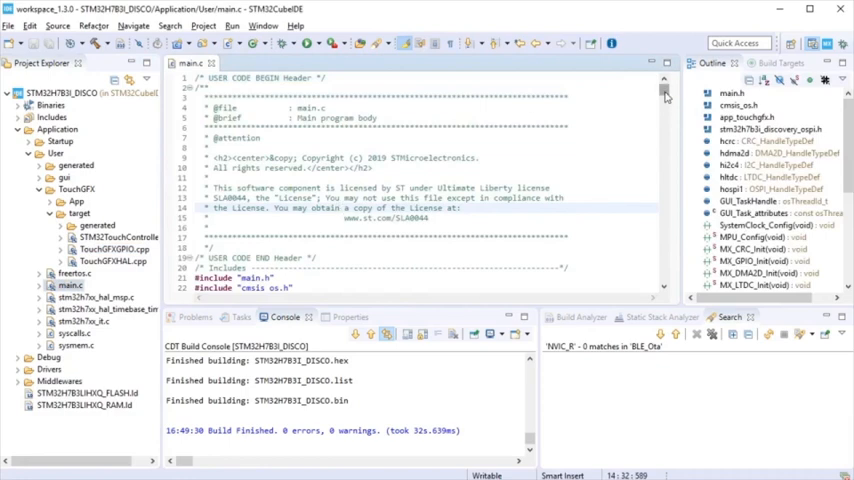
{"action": "scroll", "scroll_direction": "down", "scroll_amount": 3}
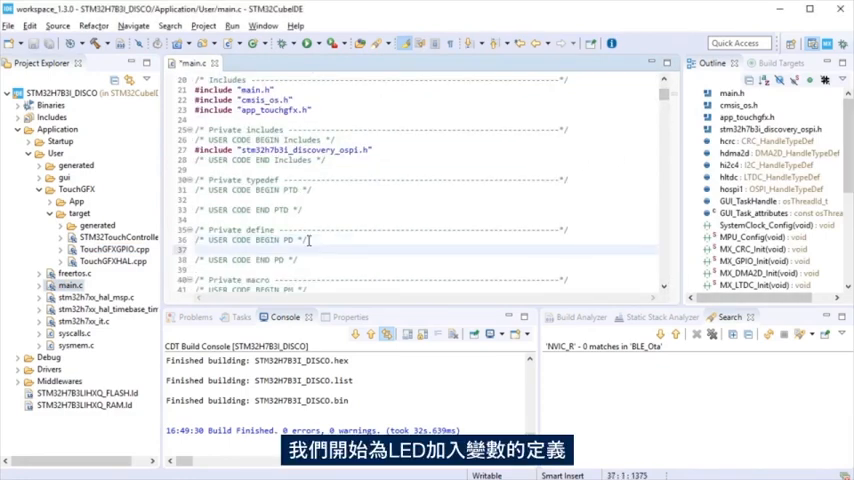
{"action": "type", "text": "#define LED_red 0x02"}
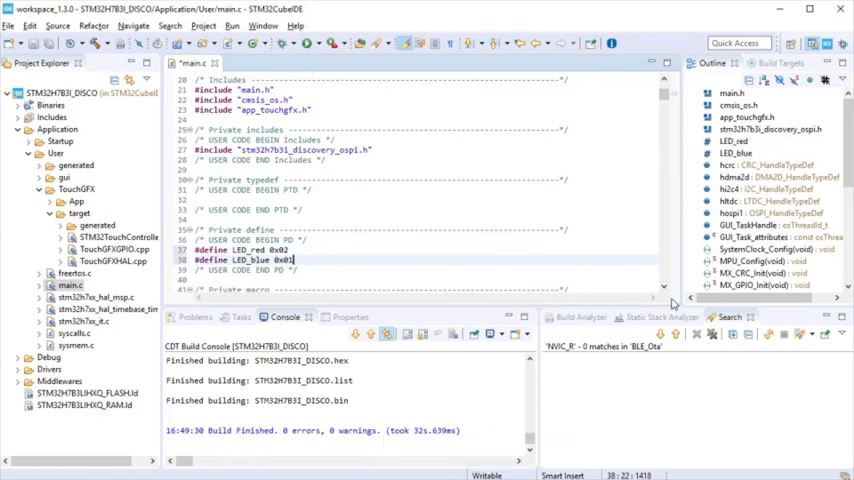
{"action": "scroll", "scroll_direction": "down", "scroll_amount": 3}
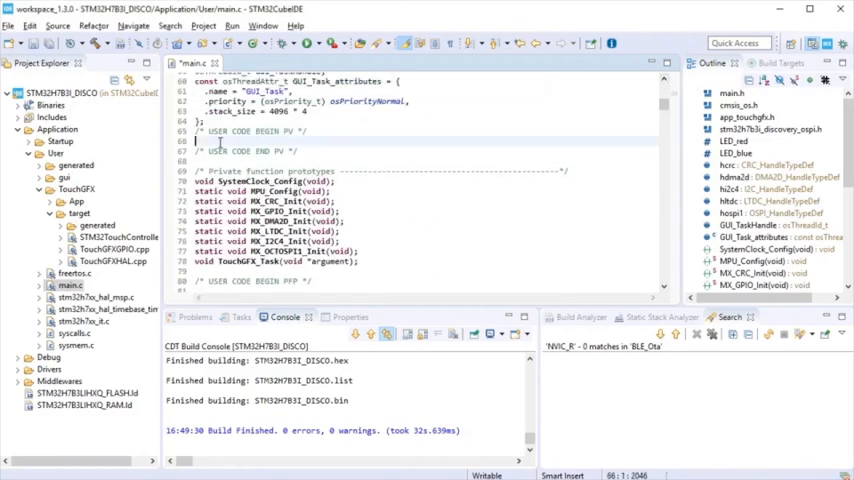
{"action": "type", "text": "volatile uint8_t LEDs = 0;"}
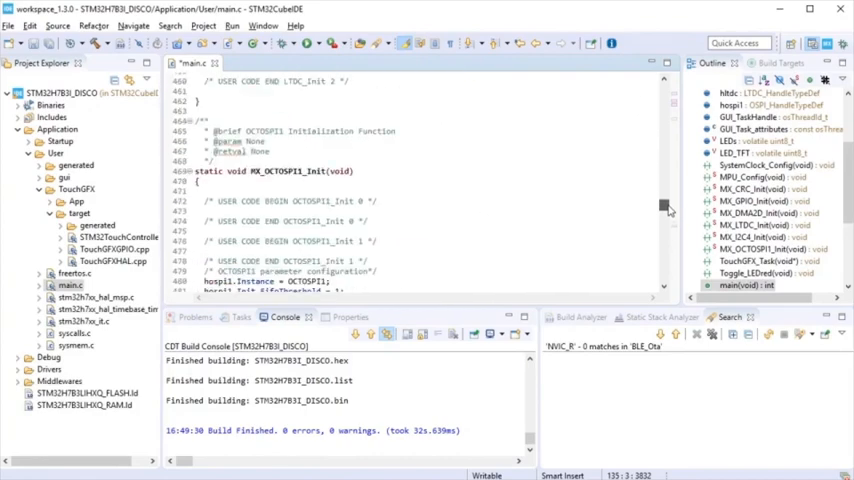
- In USER CODE 4 add the GPIO_PIN_13 EXTI callback toggling the blue LED and Toggle_LEDred()
{"action": "scroll", "scroll_direction": "down", "scroll_amount": 3}
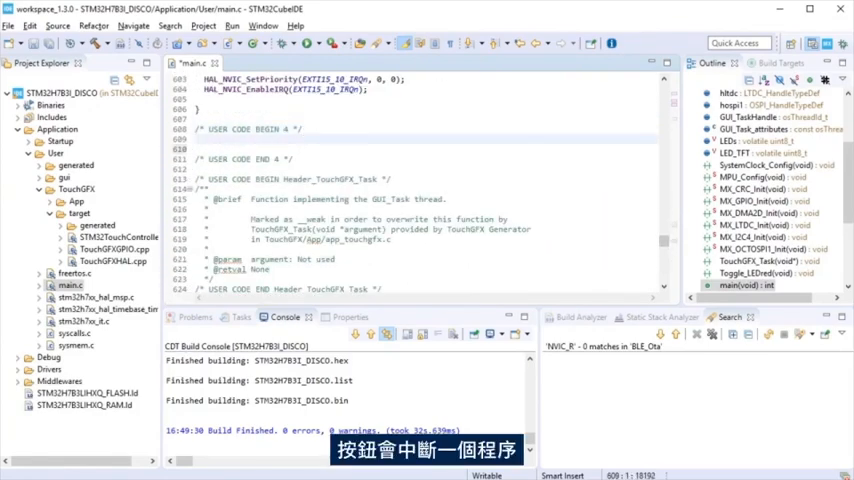
{"action": "scroll", "scroll_direction": "down", "scroll_amount": 3}
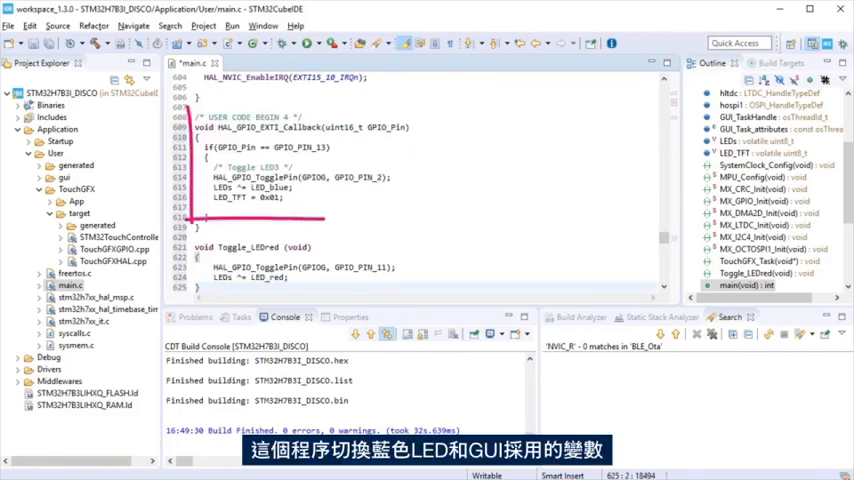
{"action": "left_click_drag", "start_coordinate": [195, 112], "coordinate": [425, 225]}
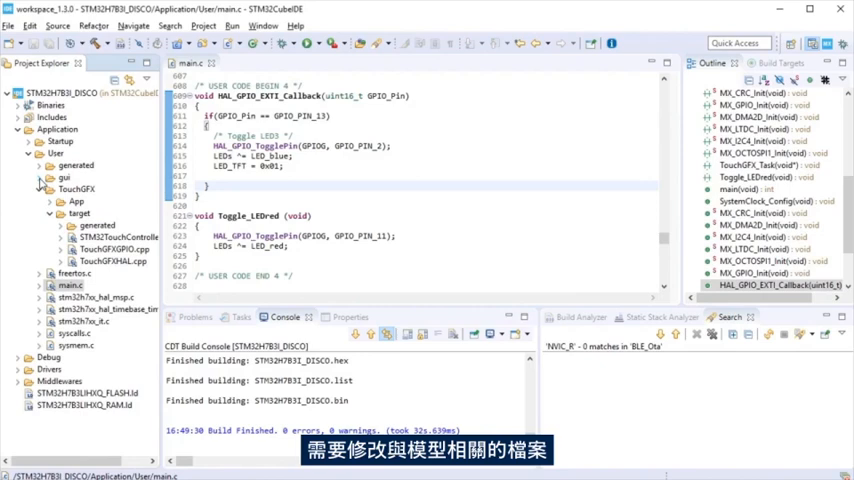
- In Model.cpp add extern "C" declarations, #include <stdint.h>, and poll LED_TFT in tick()
{"action": "left_click", "coordinate": [38, 178]}
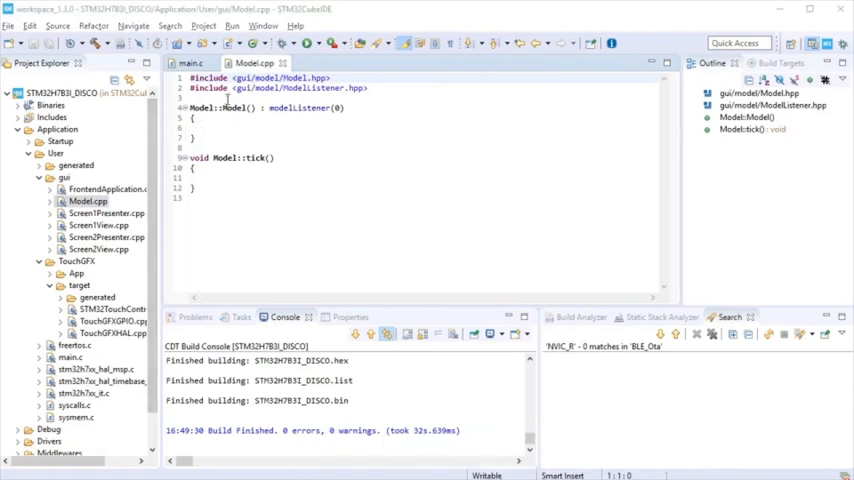
{"action": "type", "text": "extern \"C\" {"}
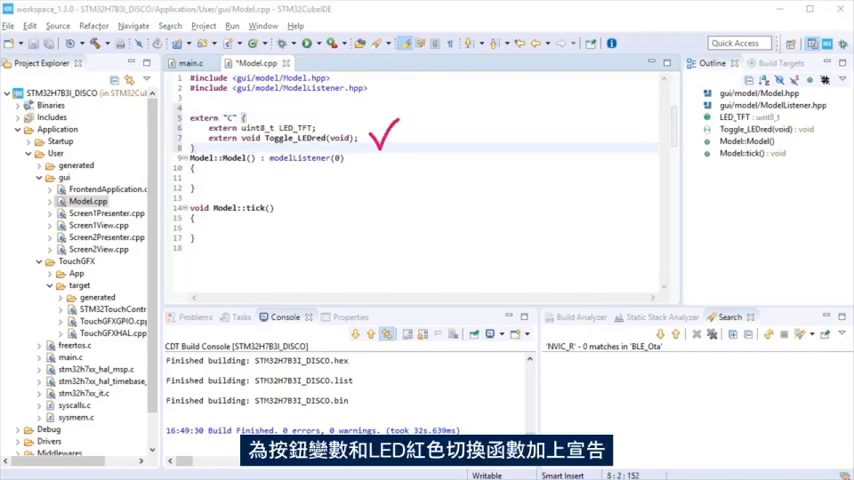
{"action": "type", "text": "#include <stdint.h>"}
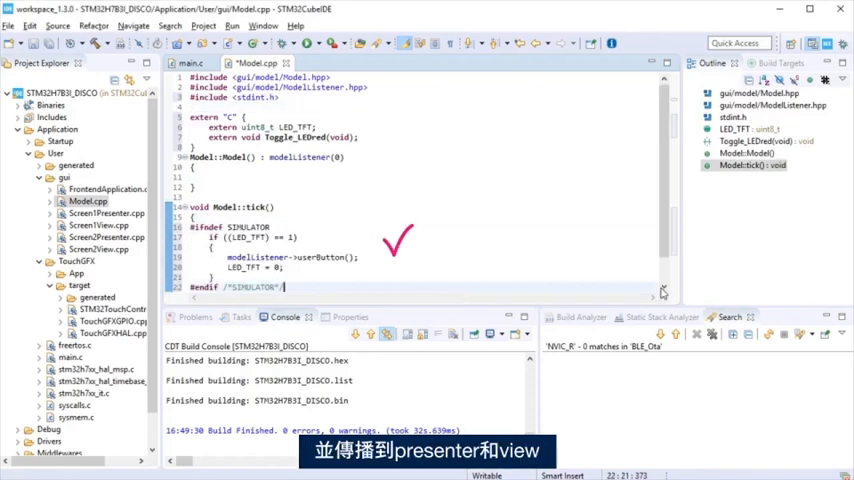
{"action": "scroll", "scroll_direction": "down", "scroll_amount": 3}
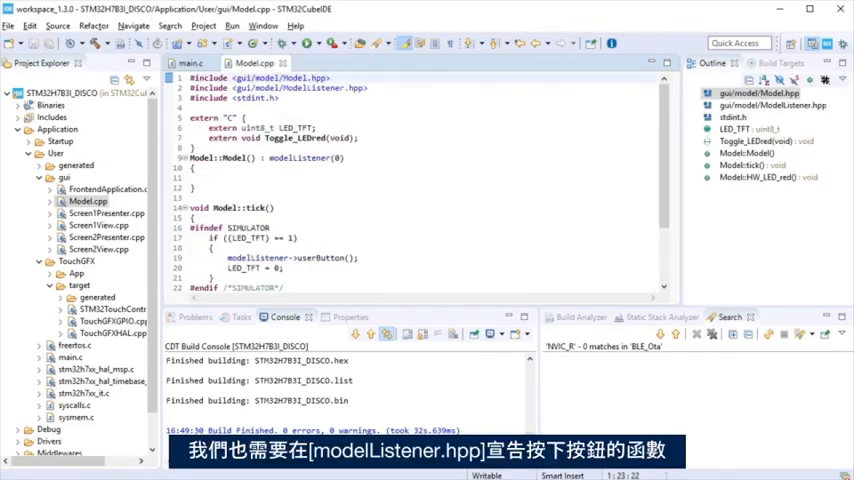
- Declare 'virtual void userButton() {}' in ModelListener.hpp
{"action": "left_click", "coordinate": [337, 63]}
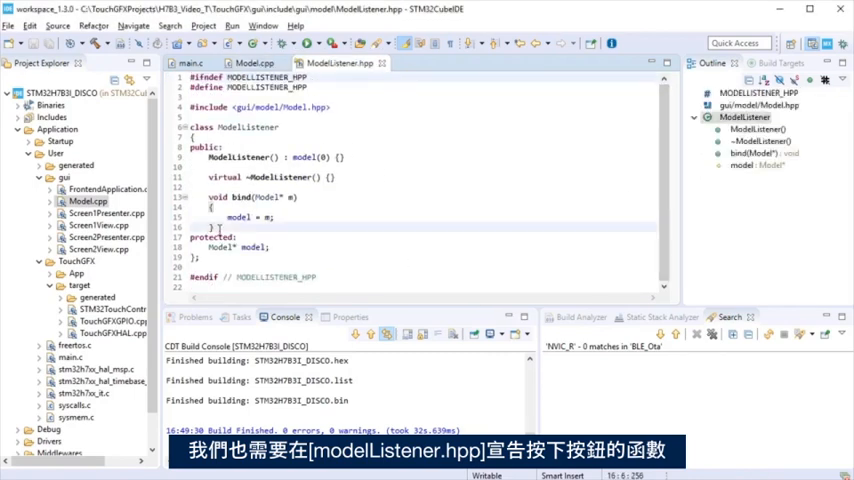
{"action": "type", "text": "virtual void userButton() {}"}
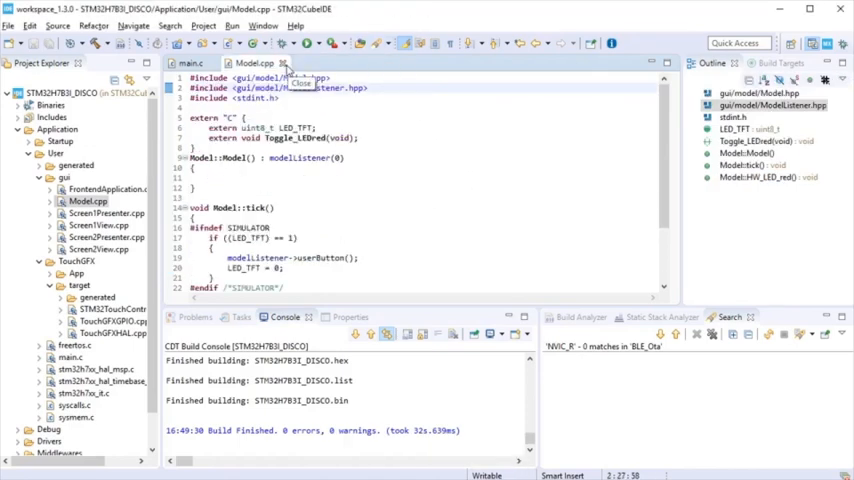
- Declare void userButton() in Screen1Presenter and virtual void sw8_LED_red() in Screen2Presenter
{"action": "left_click", "coordinate": [193, 63]}
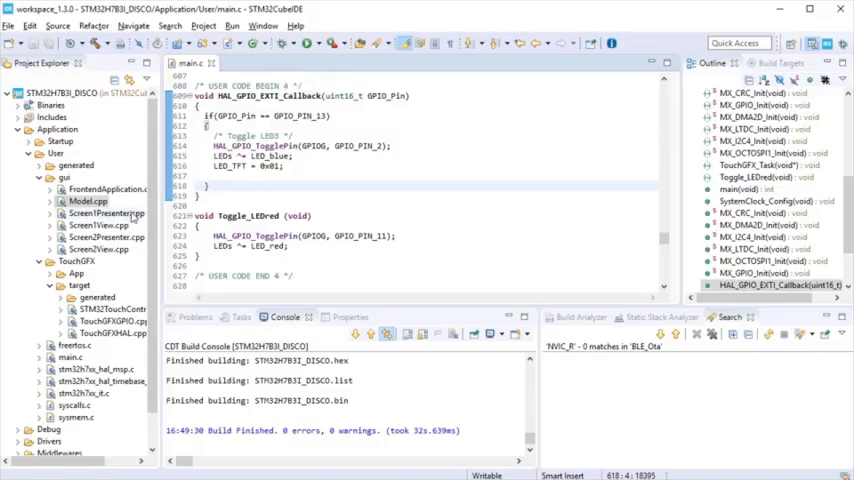
{"action": "double_click", "coordinate": [108, 213]}
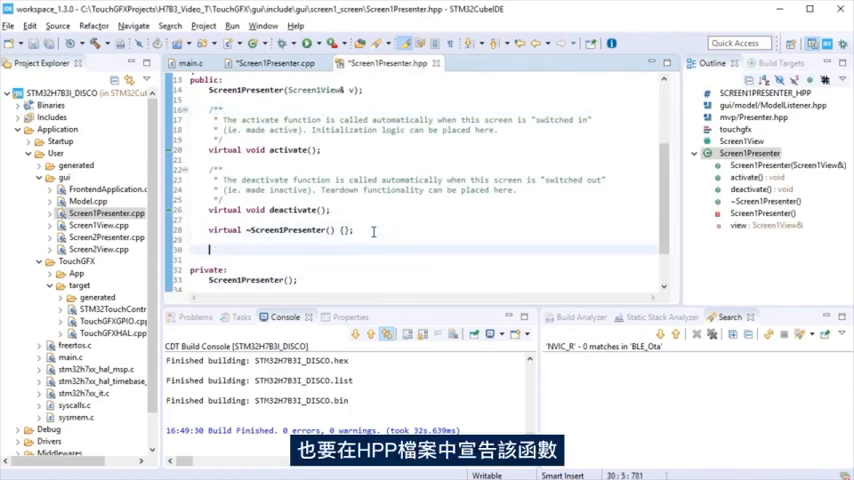
{"action": "type", "text": "void userButton();"}
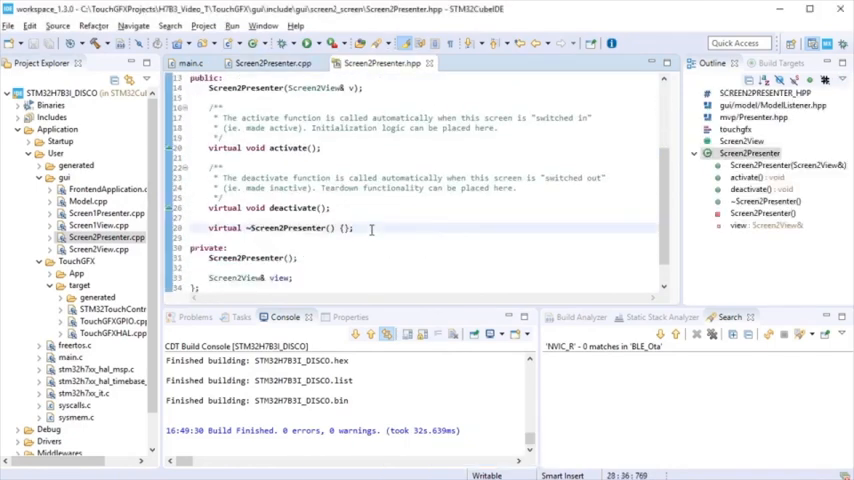
{"action": "type", "text": "virtual void sw8_LED_red();"}
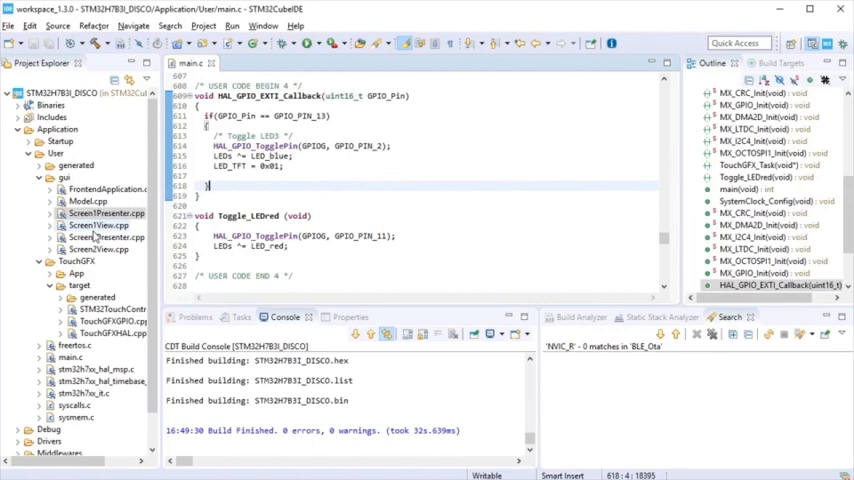
- Implement Screen1View::toggleSwLed() in the .cpp, declare void toggleSwLed(); in the .hpp, then move to Screen2View
{"action": "double_click", "coordinate": [96, 225]}
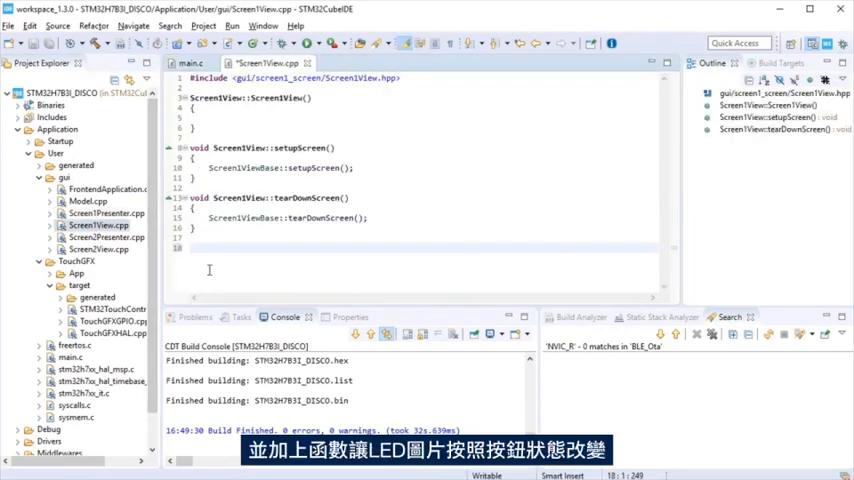
{"action": "type", "text": "void Screen1View::toggleSwLed()"}
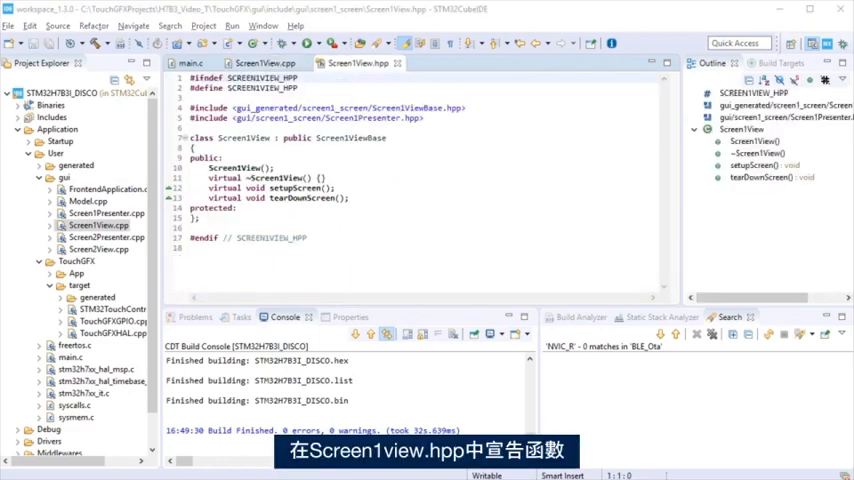
{"action": "type", "text": "void toggleSwLed();"}
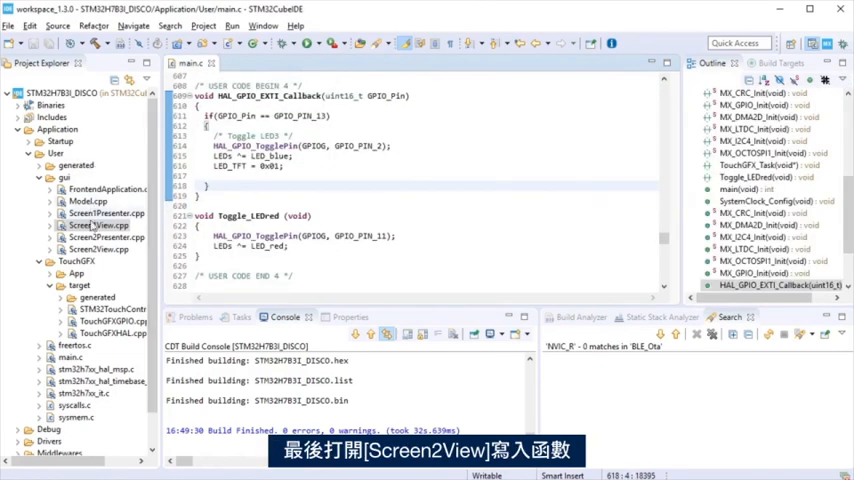
{"action": "double_click", "coordinate": [95, 249]}
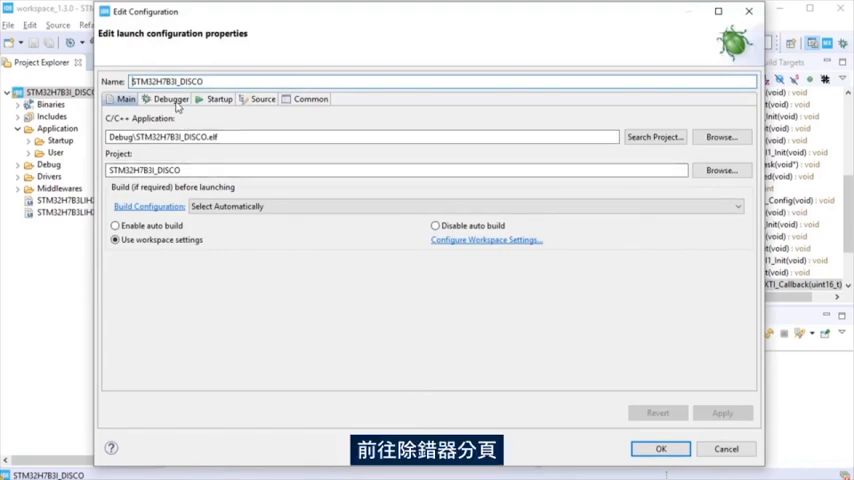
- Under Debugger > Misc, enable External Loader and scan for the MX25LM51245G_STM32H7B3I-DISCO NOR flash loader
{"action": "left_click", "coordinate": [172, 98]}
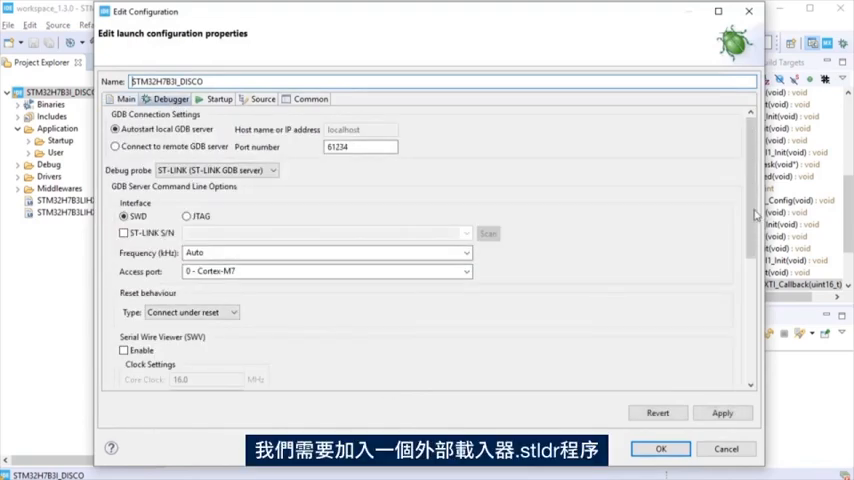
{"action": "scroll", "scroll_direction": "down", "scroll_amount": 3}
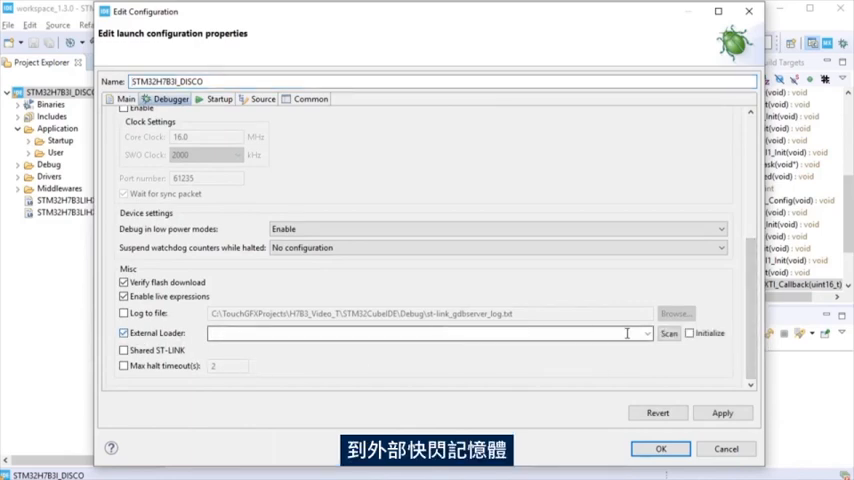
{"action": "left_click", "coordinate": [668, 333]}
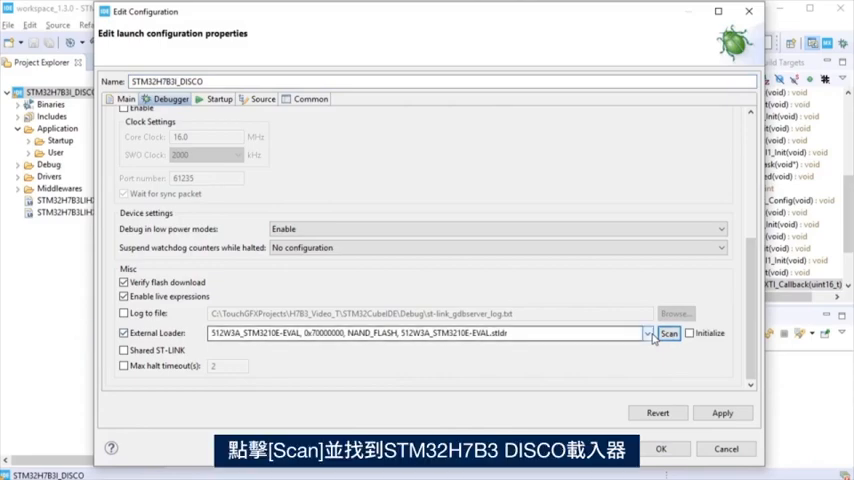
{"action": "left_click", "coordinate": [646, 333]}
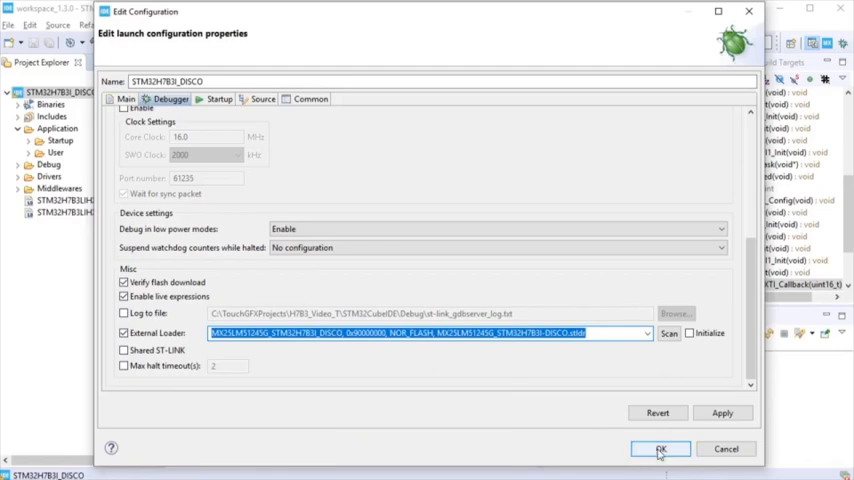
- Launch the debug session, let the download verify, then resume the application on the board
{"action": "left_click", "coordinate": [649, 445]}
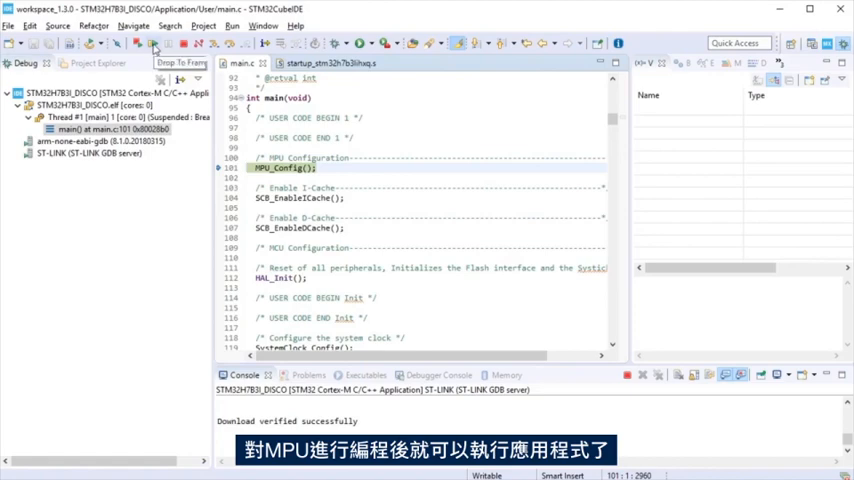
{"action": "left_click", "coordinate": [155, 50]}
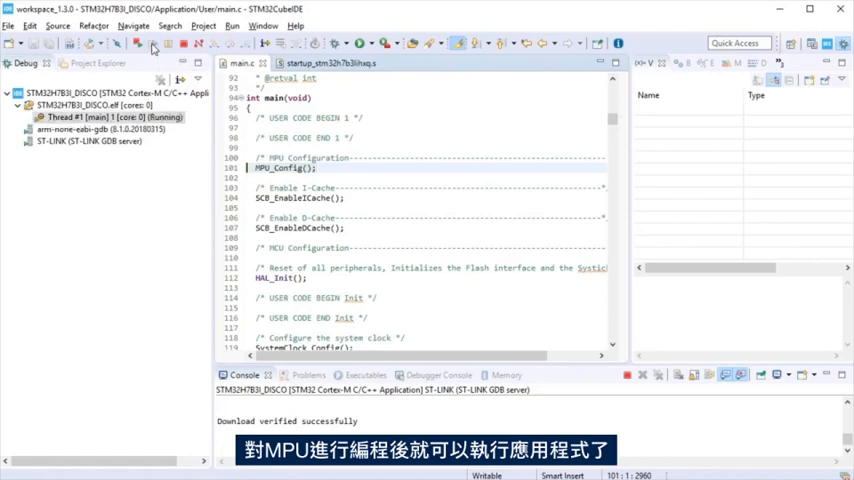